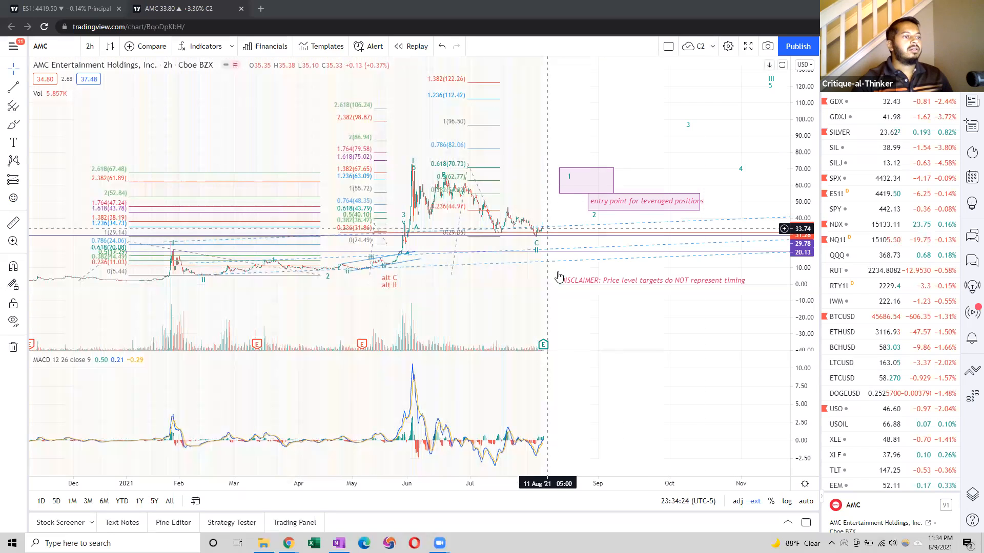
mouse_move(591, 116)
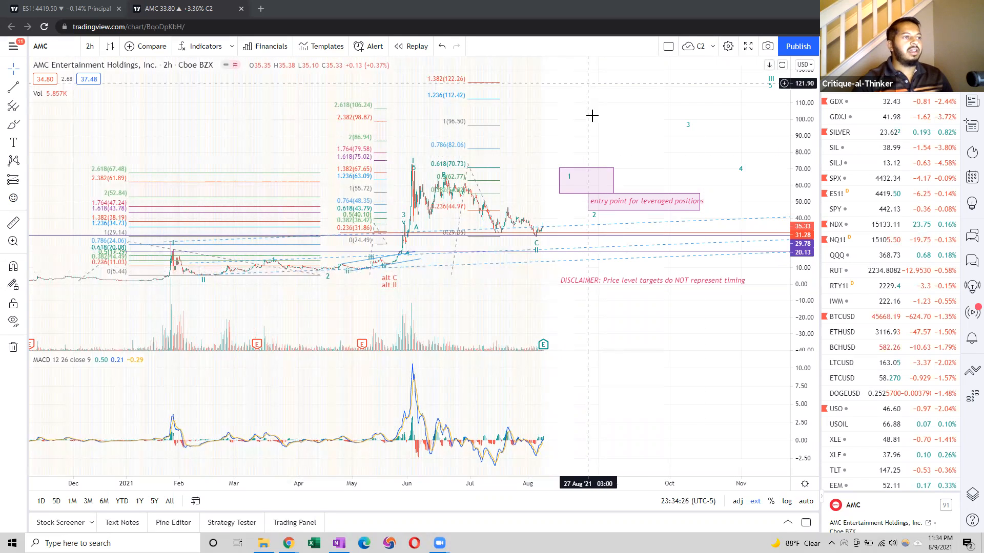
mouse_move(593, 117)
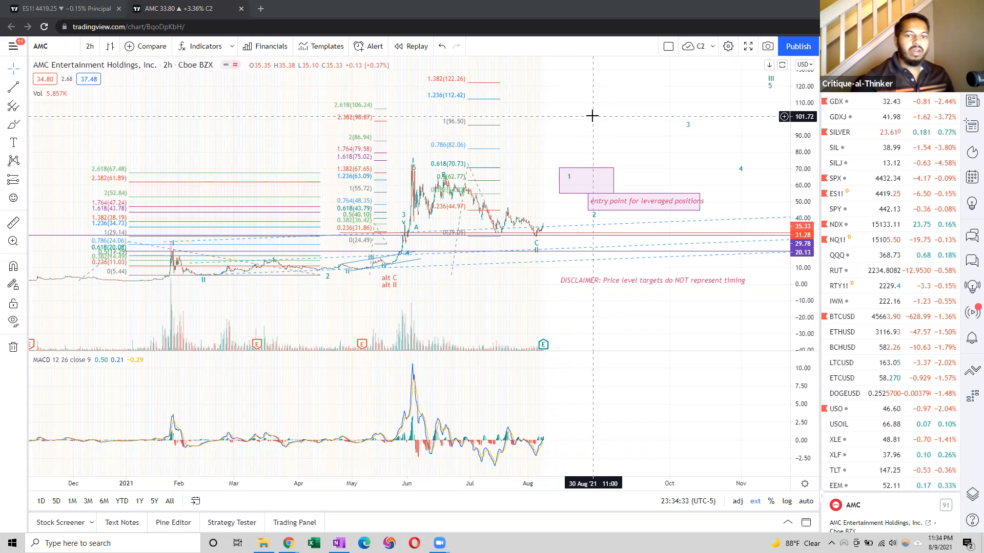
mouse_move(579, 222)
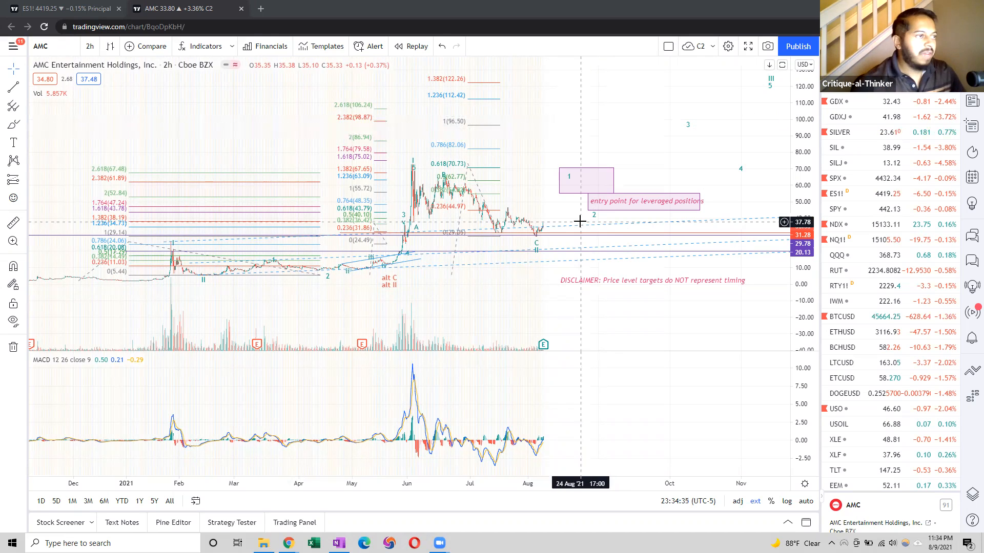
mouse_move(632, 159)
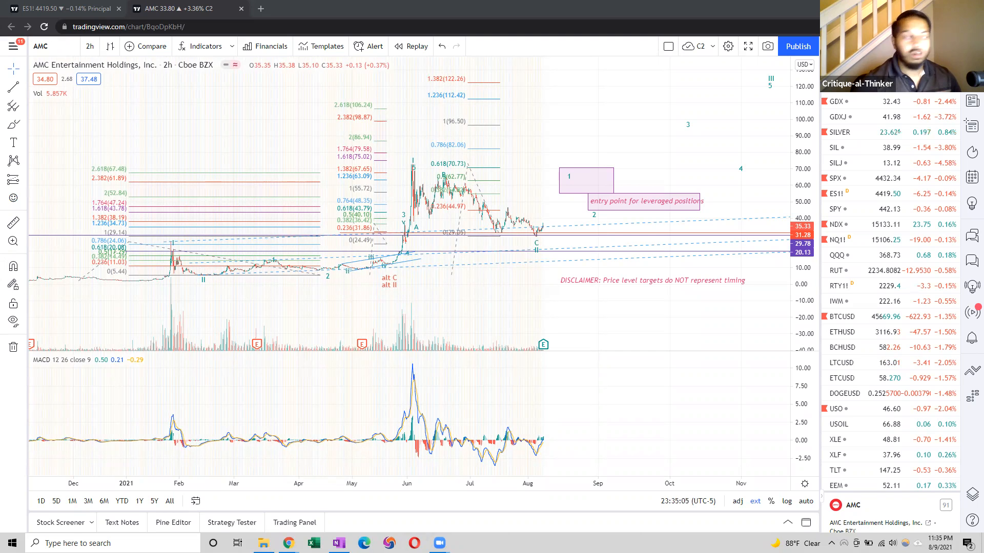
mouse_move(610, 133)
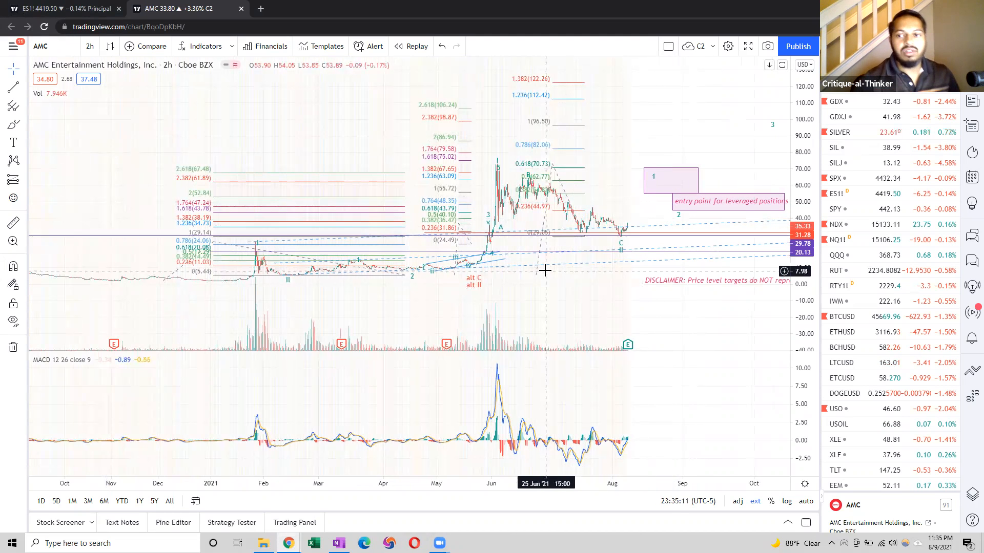
mouse_move(558, 304)
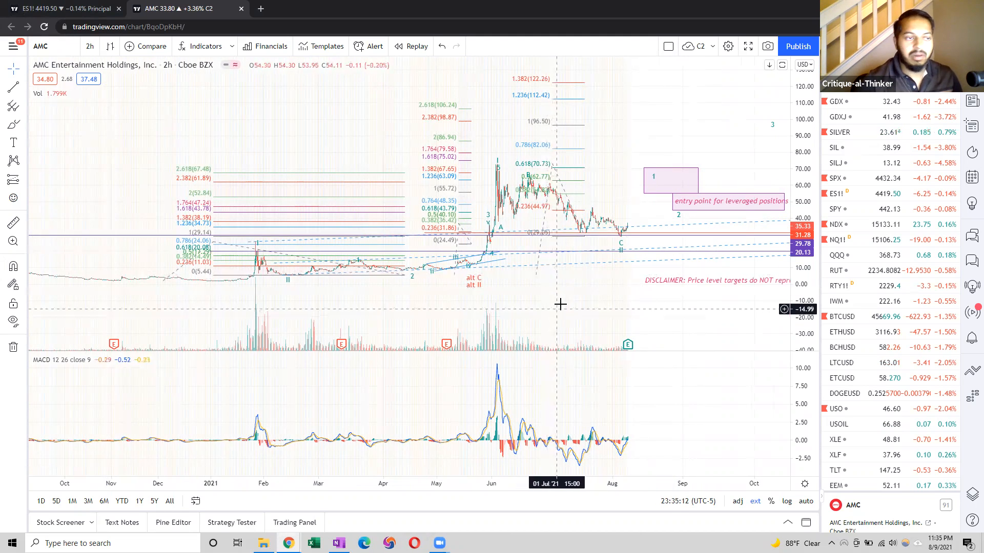
mouse_move(420, 308)
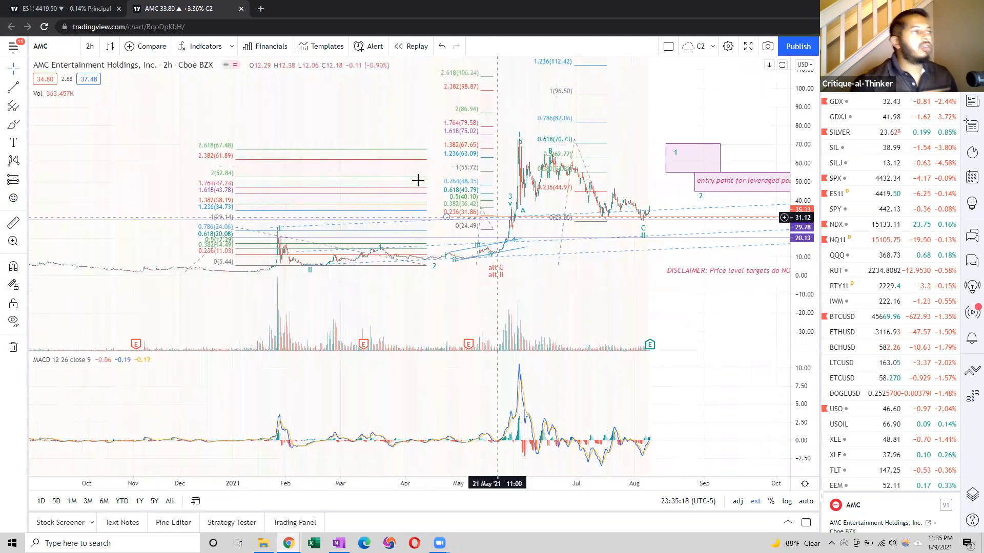
mouse_move(112, 316)
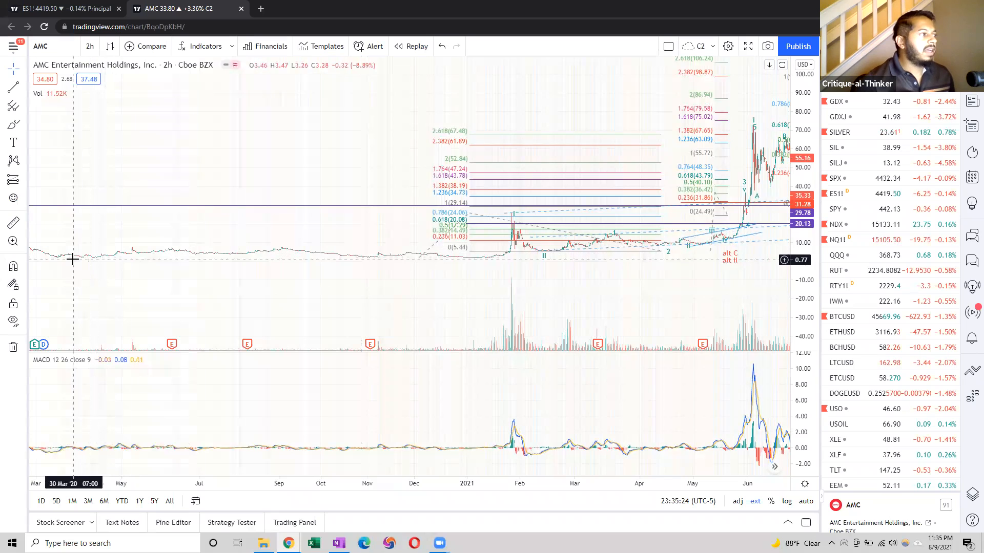
mouse_move(220, 259)
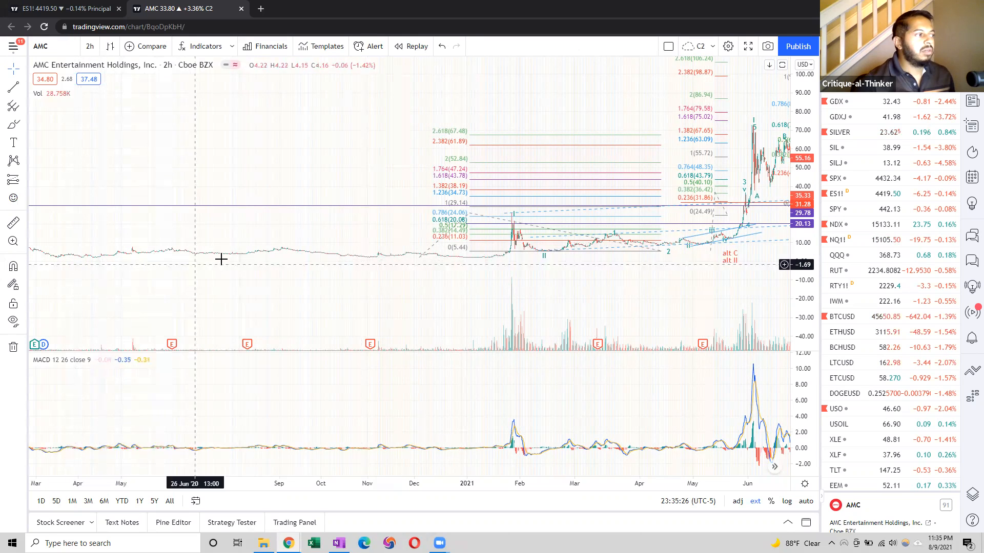
mouse_move(271, 257)
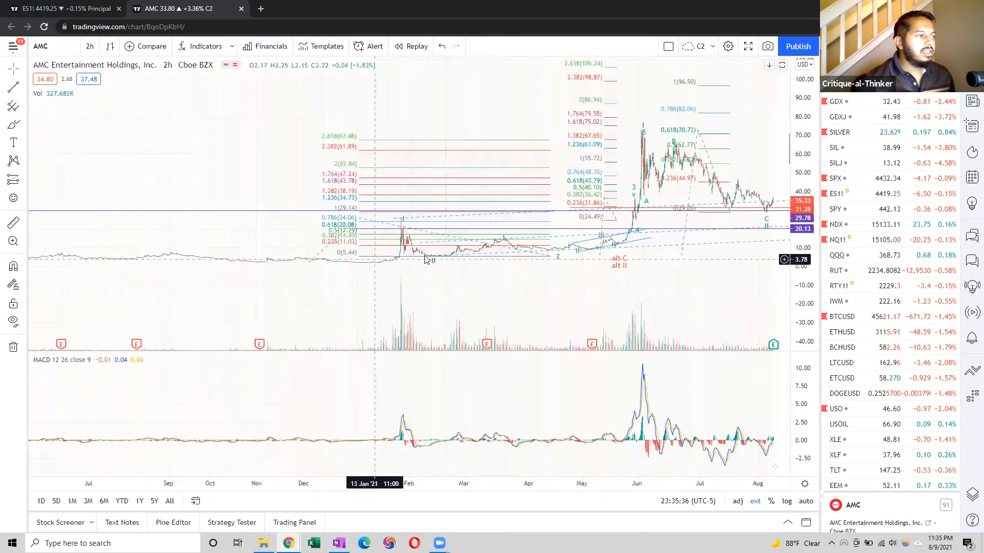
mouse_move(388, 263)
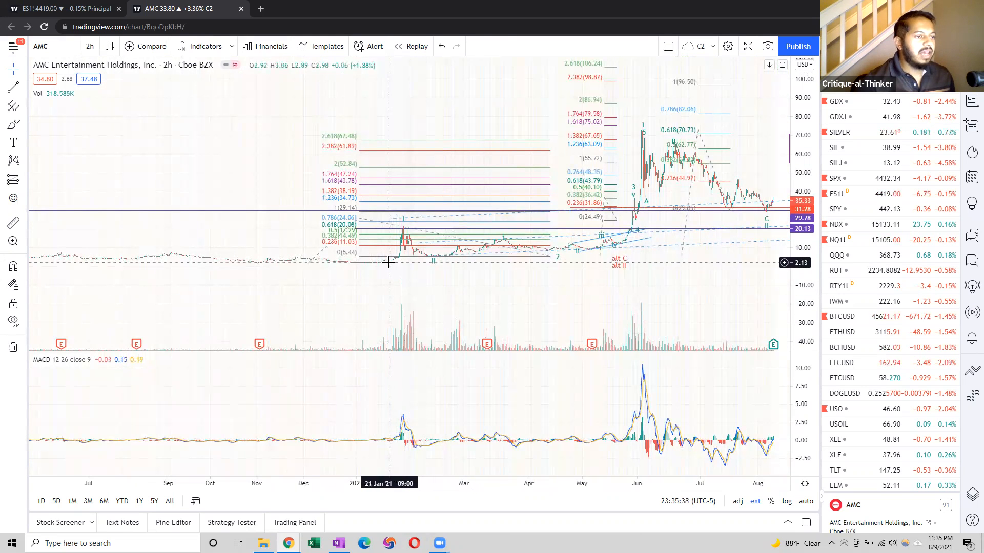
mouse_move(399, 256)
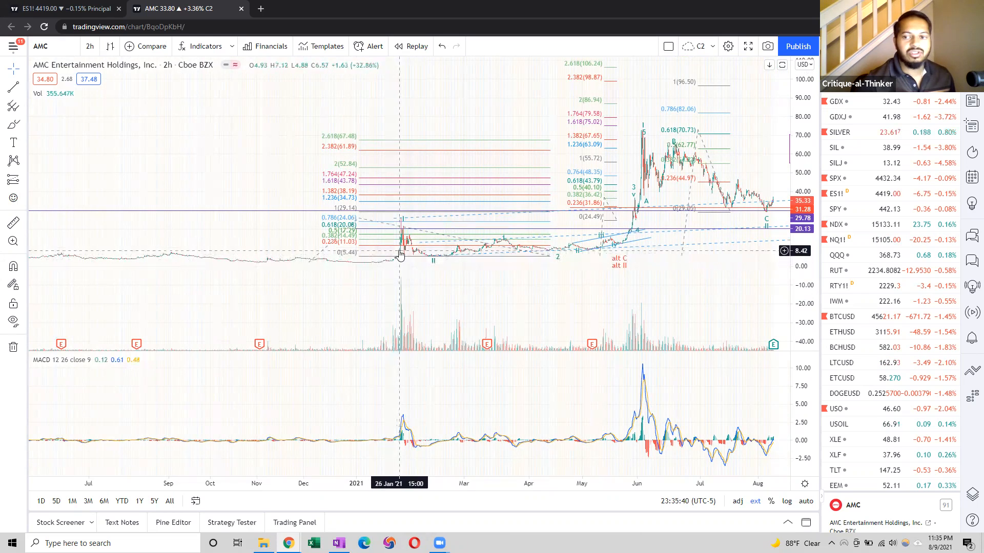
mouse_move(385, 265)
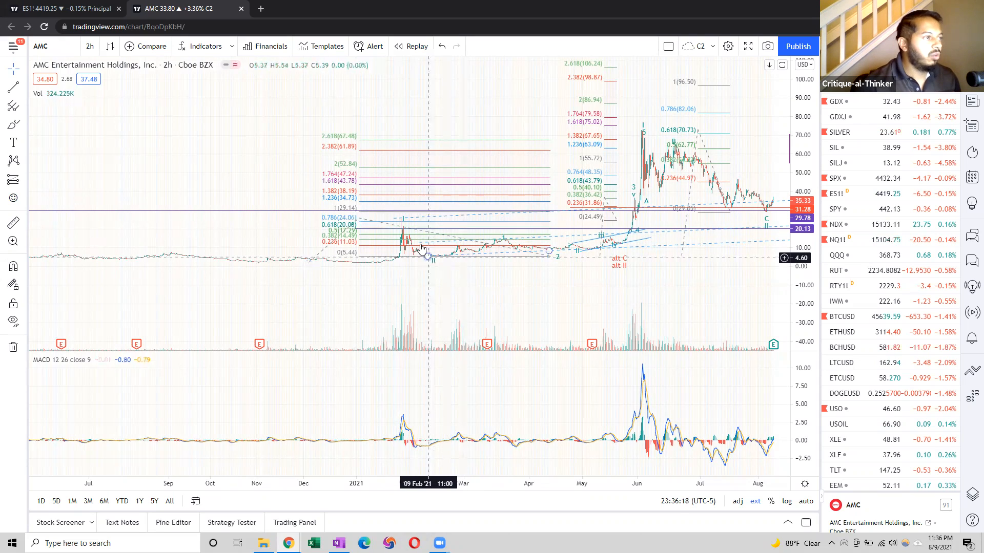
mouse_move(434, 245)
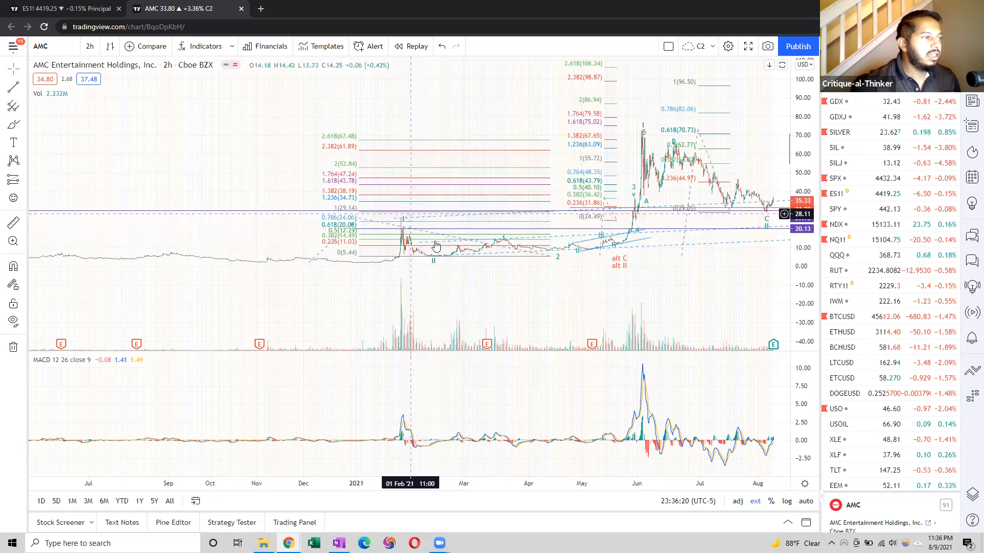
mouse_move(445, 263)
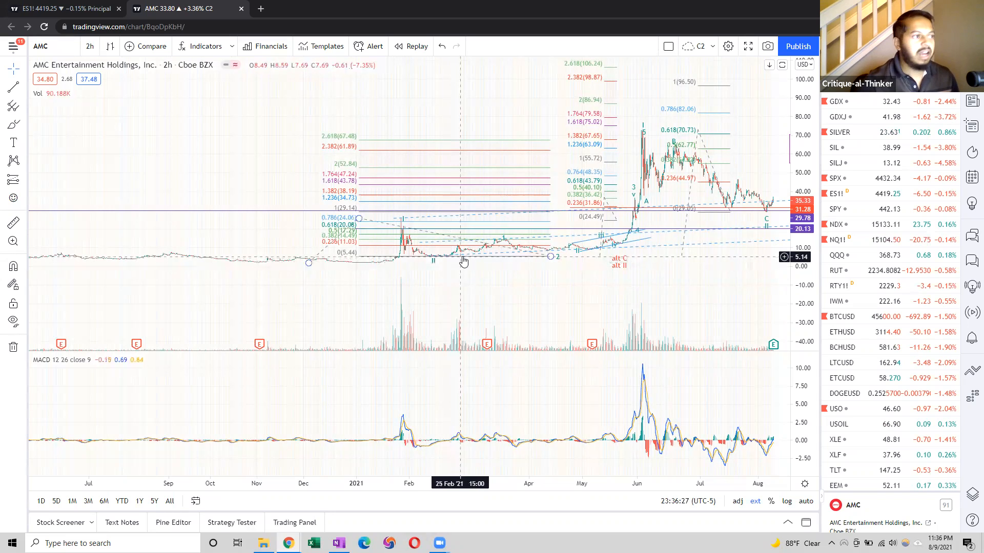
mouse_move(402, 252)
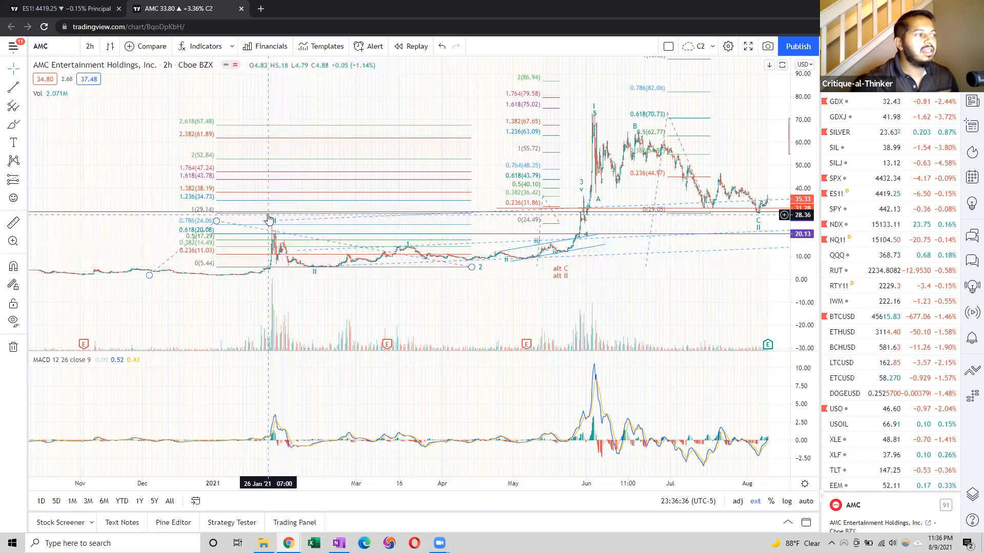
mouse_move(276, 267)
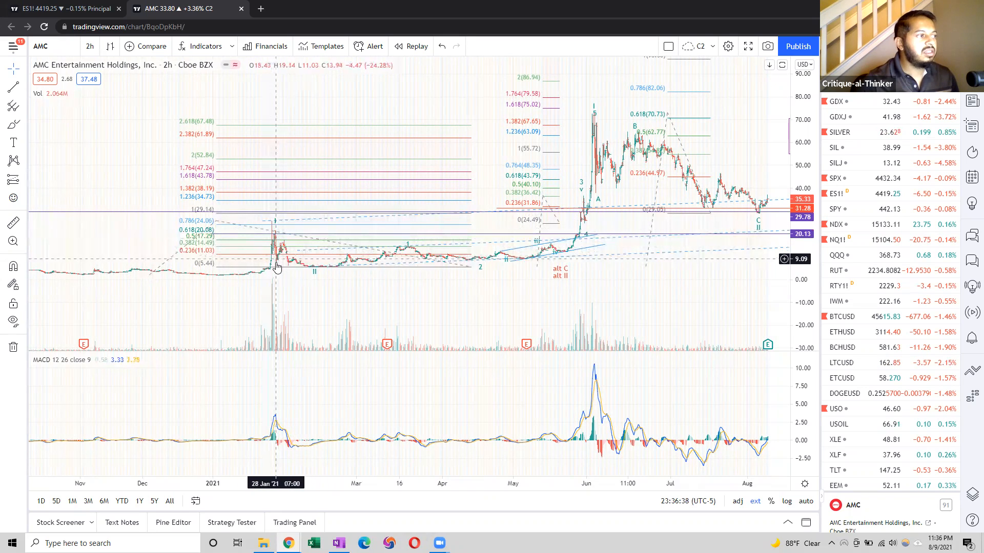
mouse_move(288, 257)
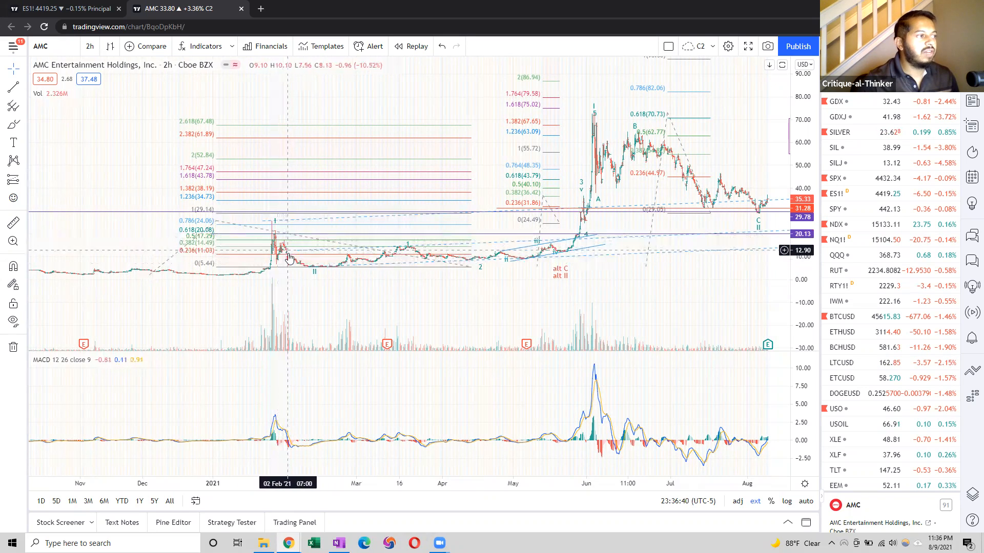
mouse_move(314, 269)
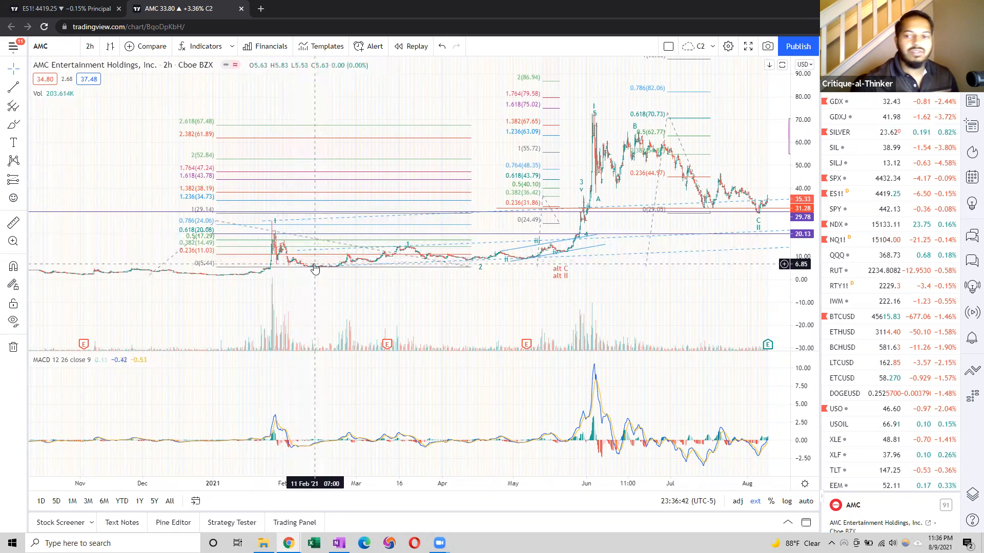
mouse_move(394, 306)
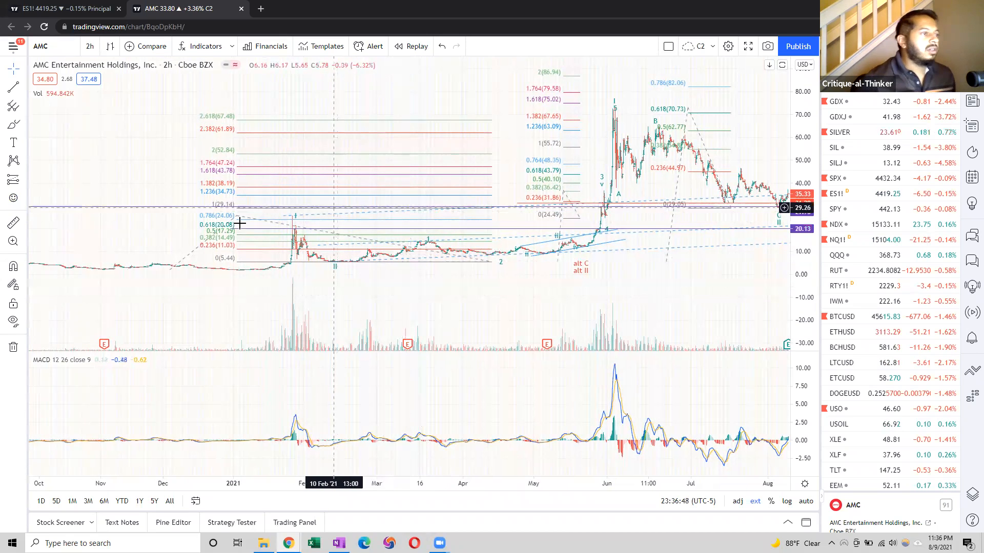
mouse_move(452, 315)
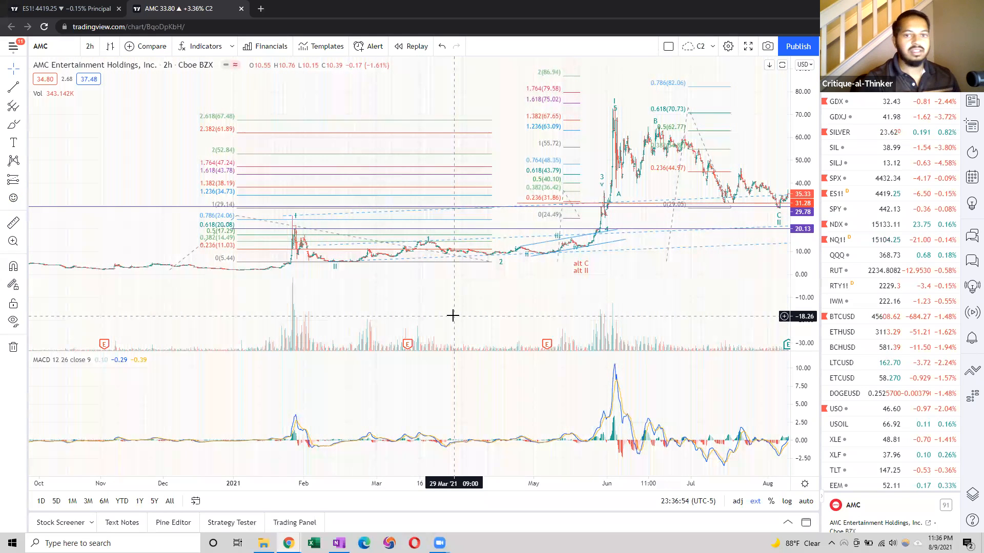
mouse_move(377, 336)
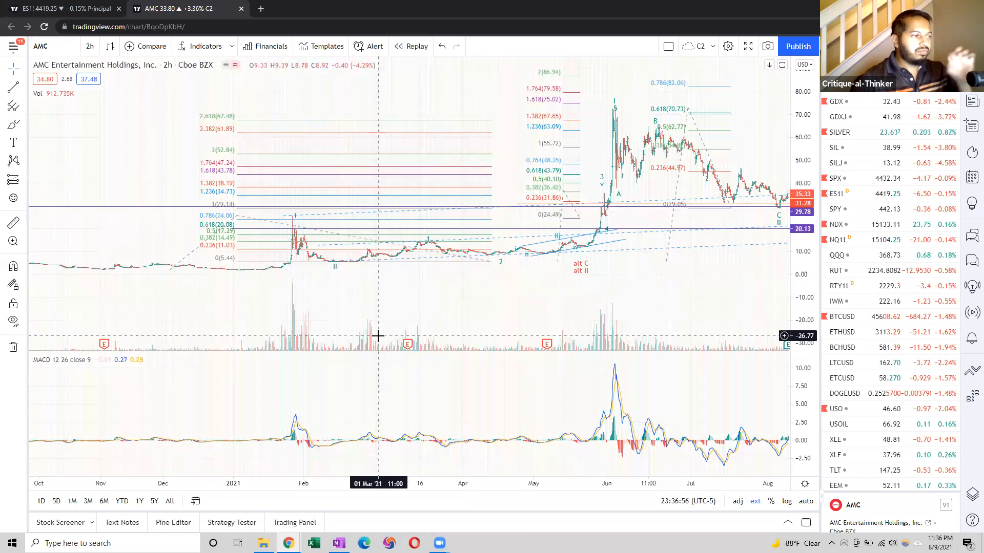
mouse_move(407, 370)
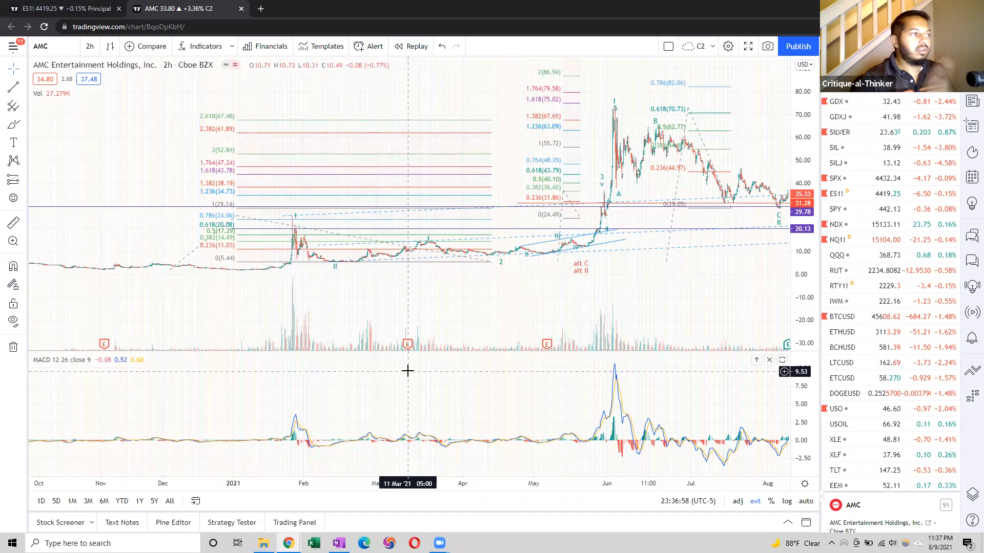
mouse_move(475, 303)
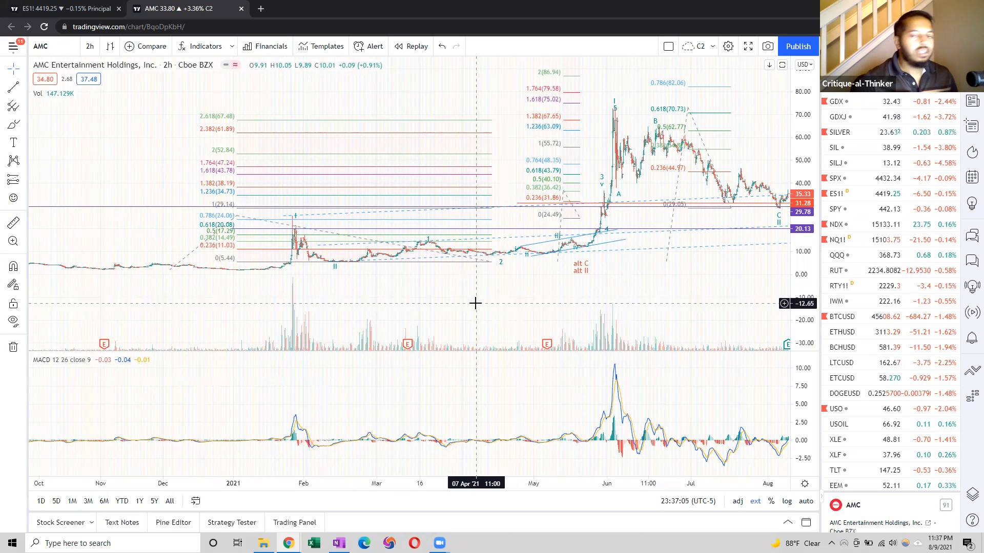
mouse_move(464, 264)
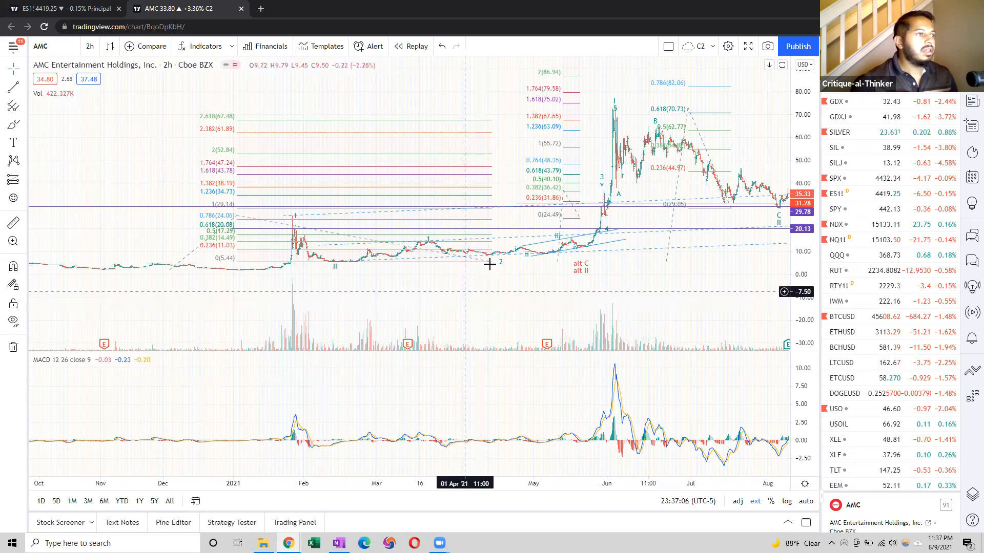
mouse_move(509, 196)
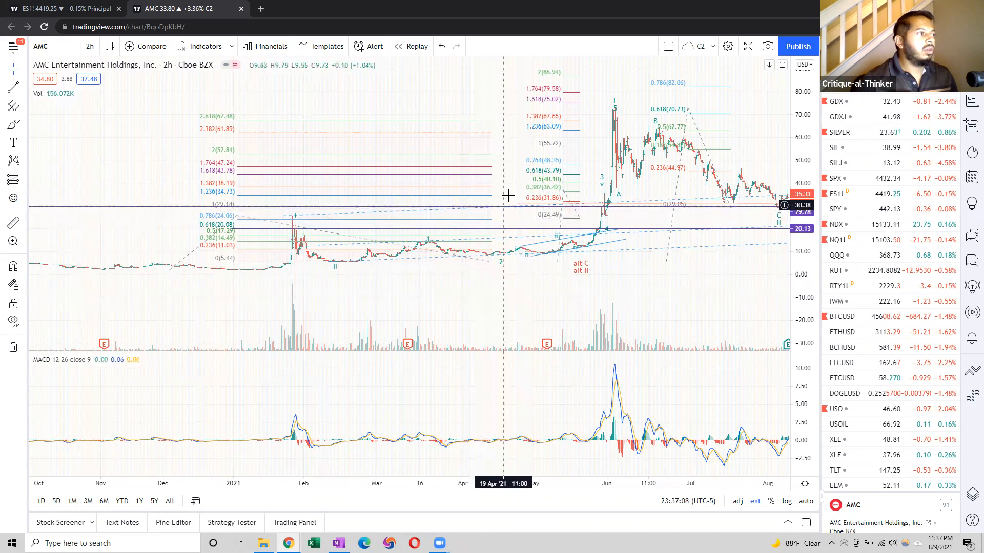
mouse_move(509, 188)
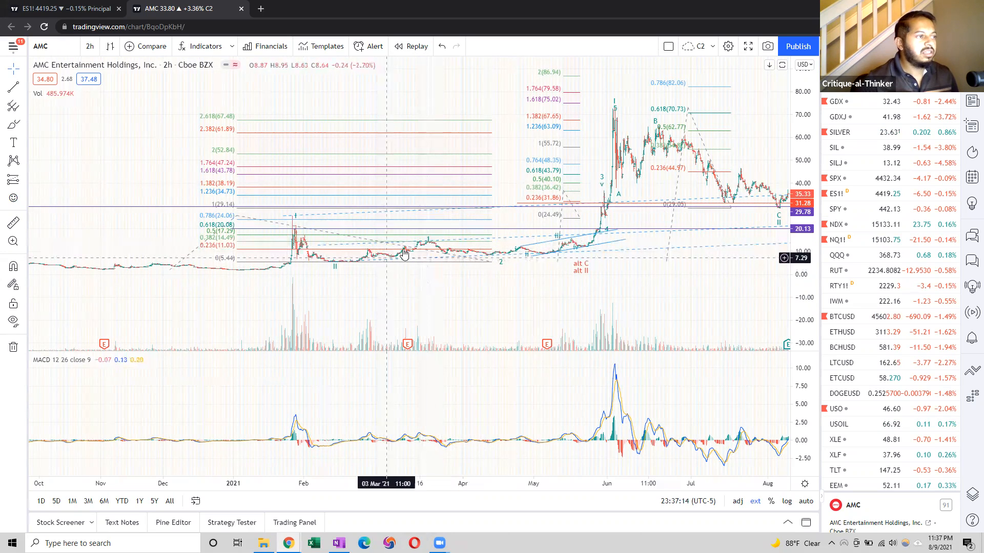
mouse_move(430, 243)
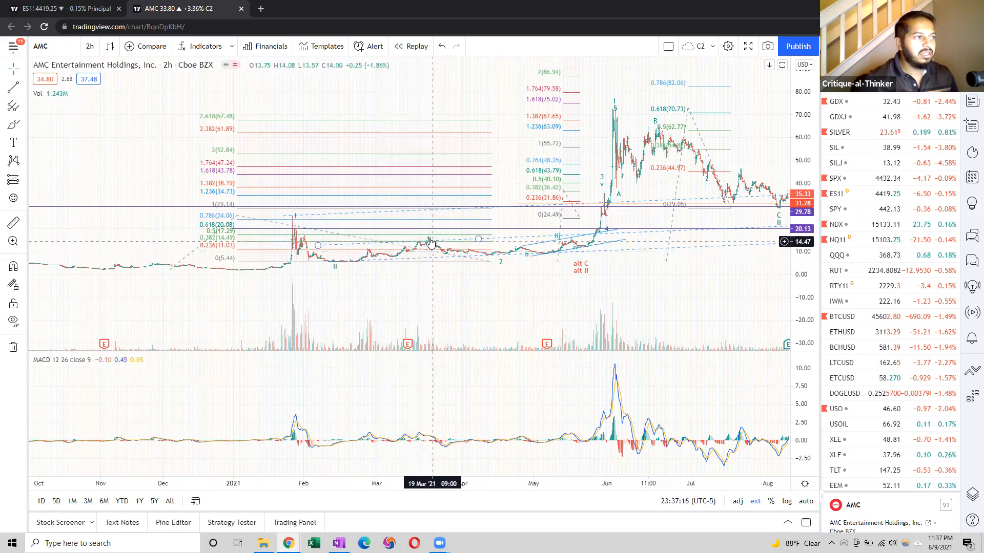
mouse_move(427, 241)
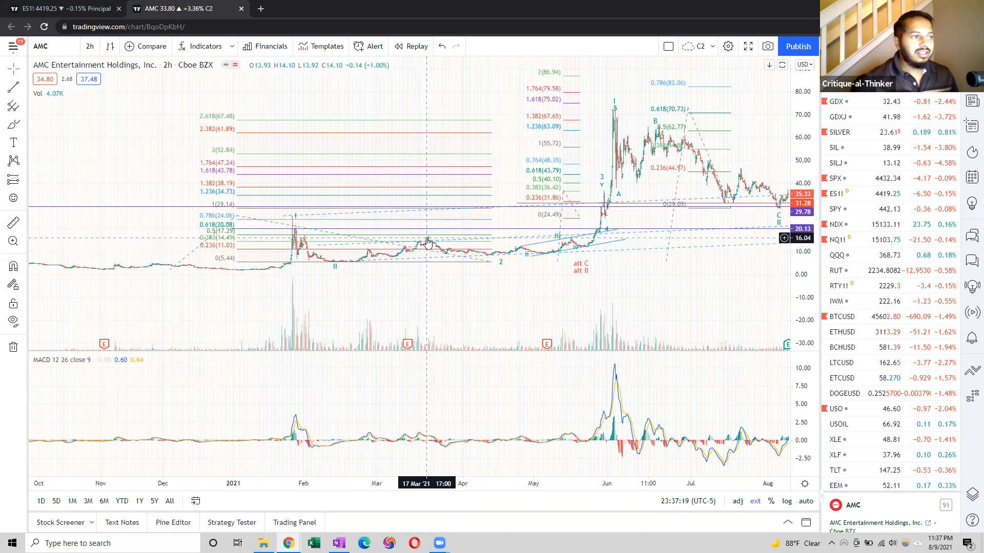
mouse_move(431, 240)
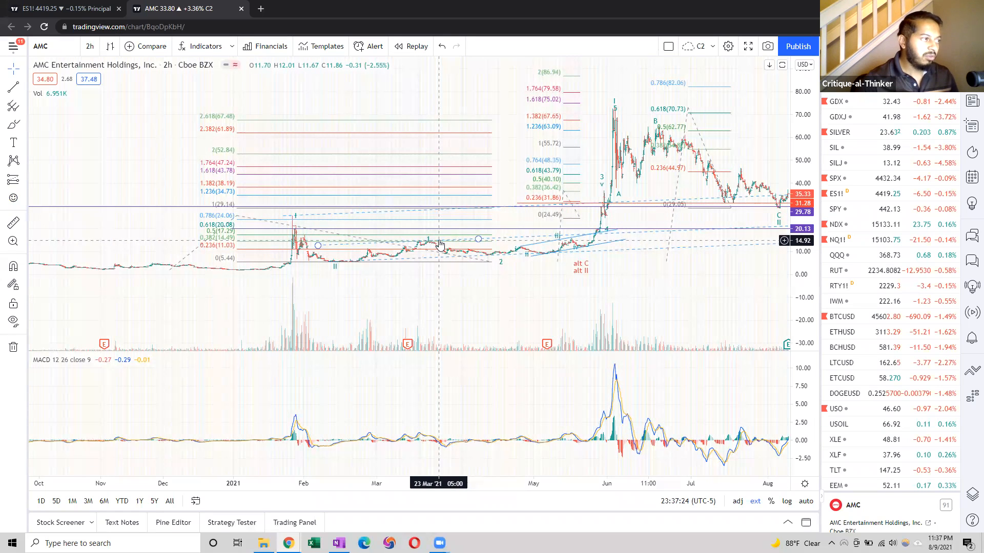
mouse_move(428, 244)
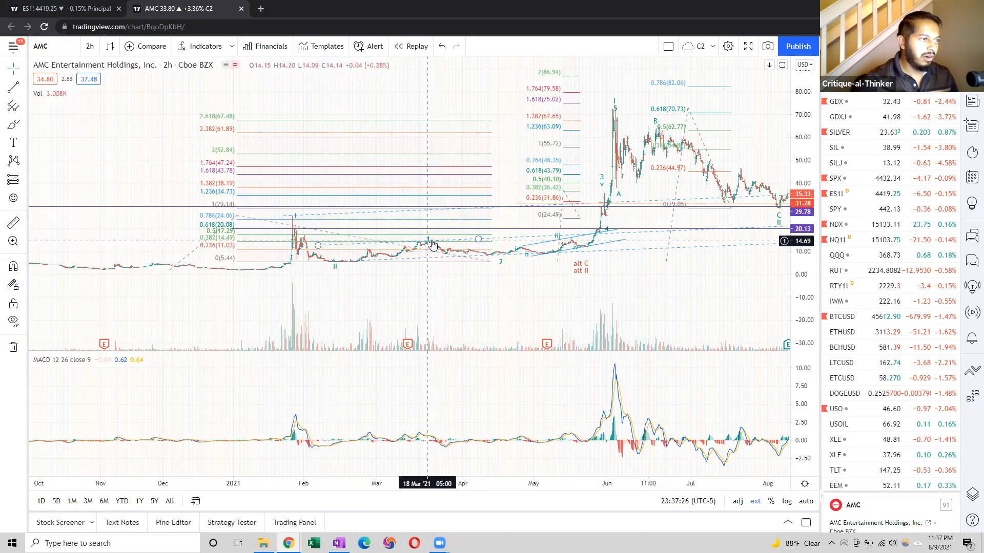
mouse_move(511, 257)
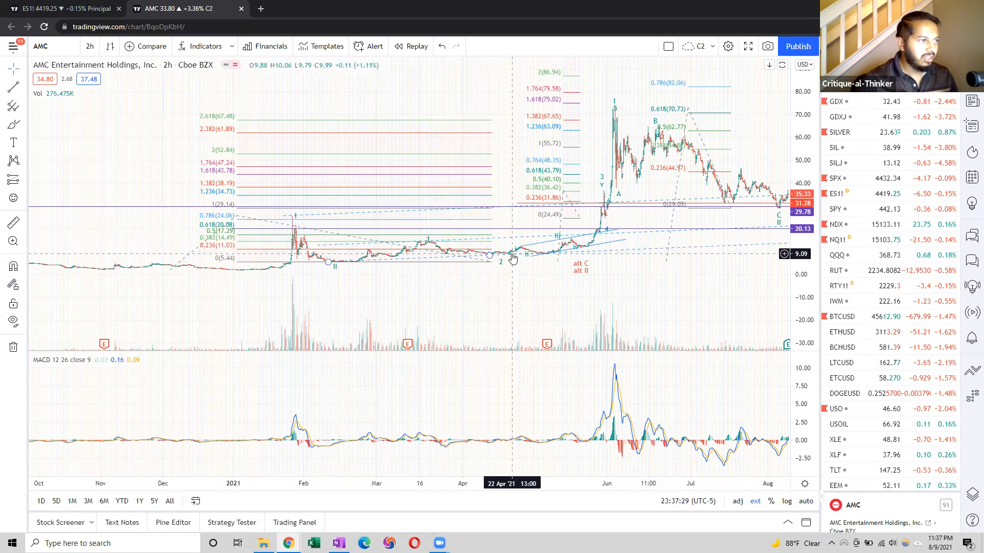
mouse_move(655, 209)
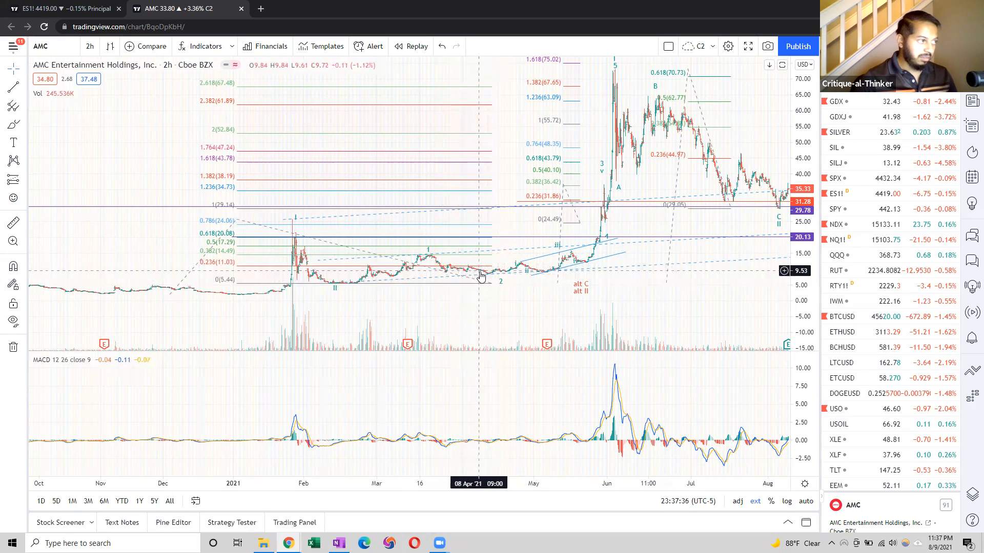
mouse_move(501, 310)
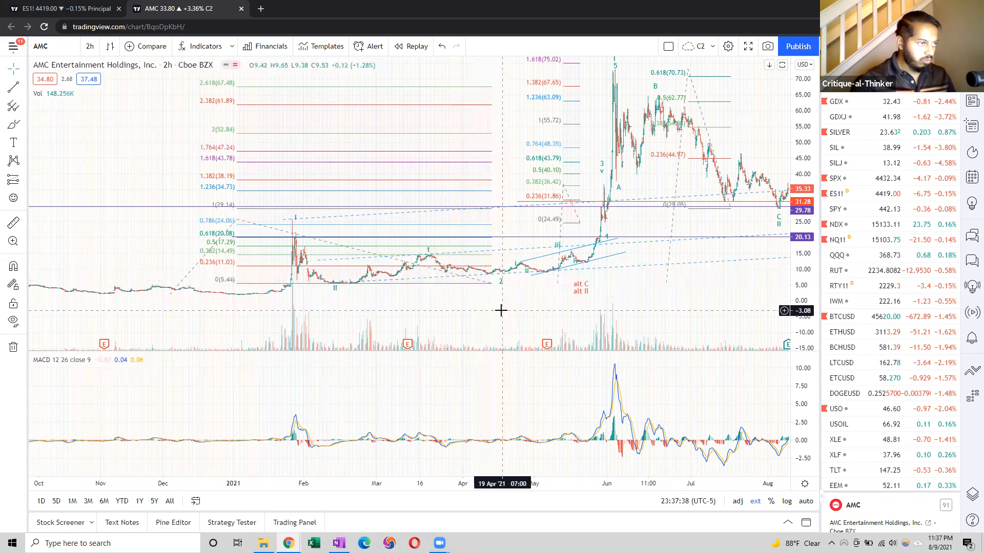
drag(501, 310, 428, 307)
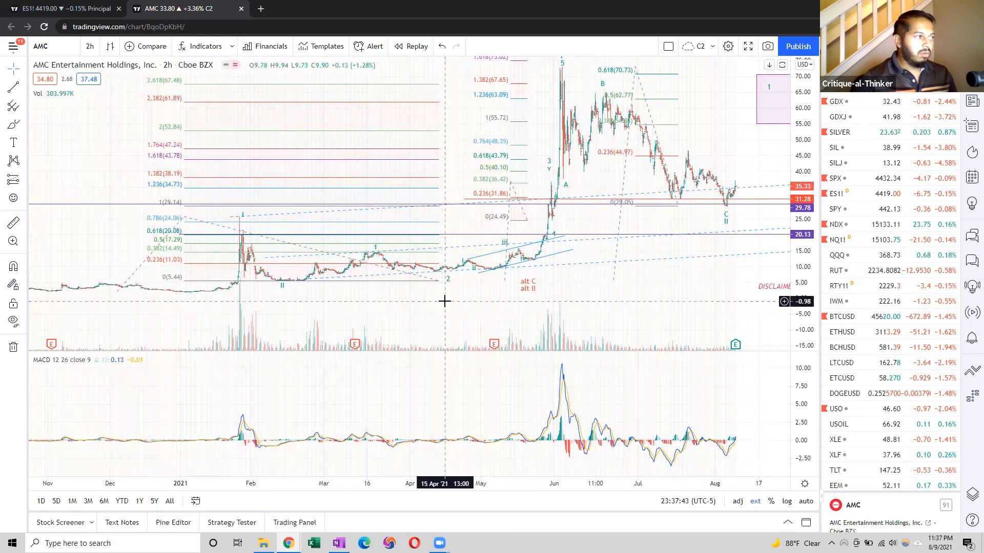
mouse_move(562, 247)
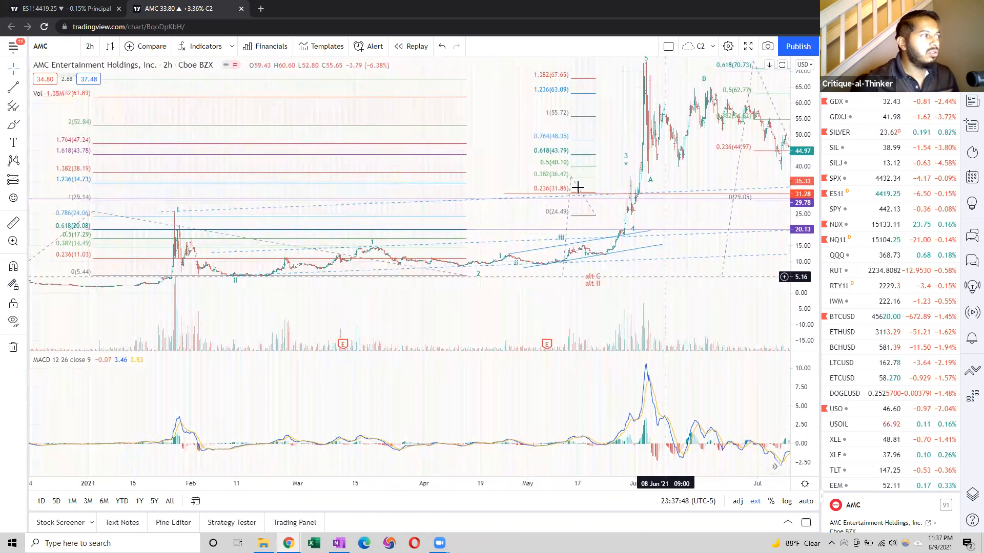
mouse_move(533, 201)
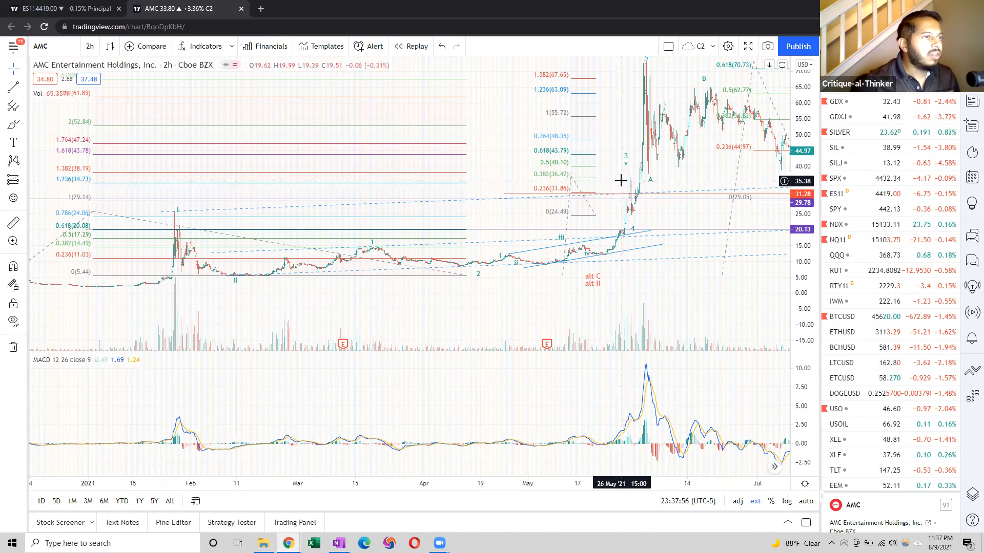
mouse_move(616, 185)
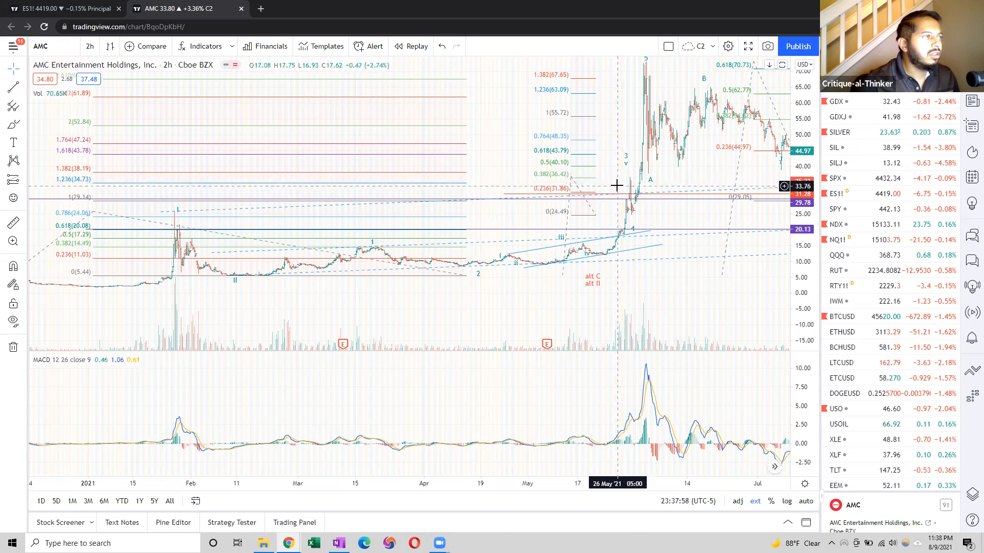
mouse_move(615, 209)
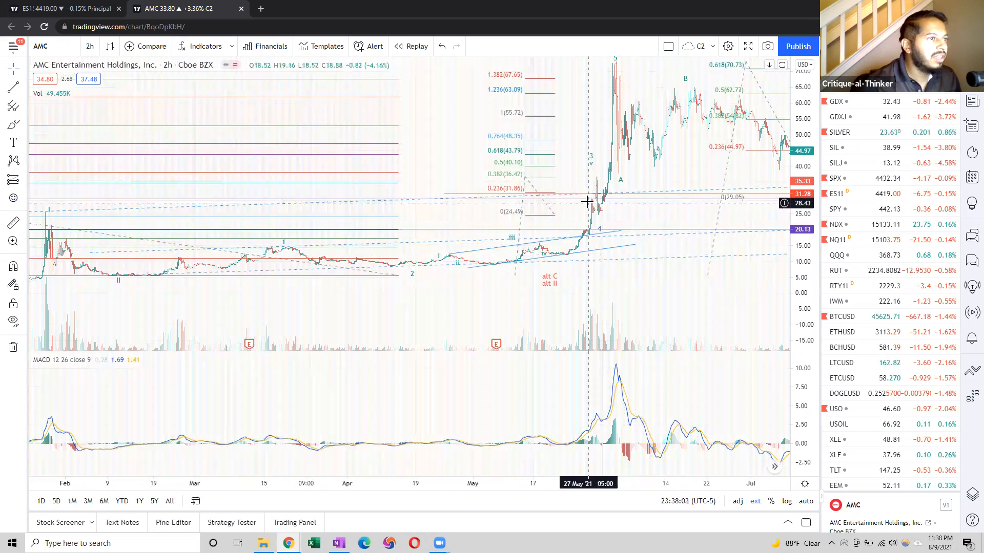
mouse_move(649, 212)
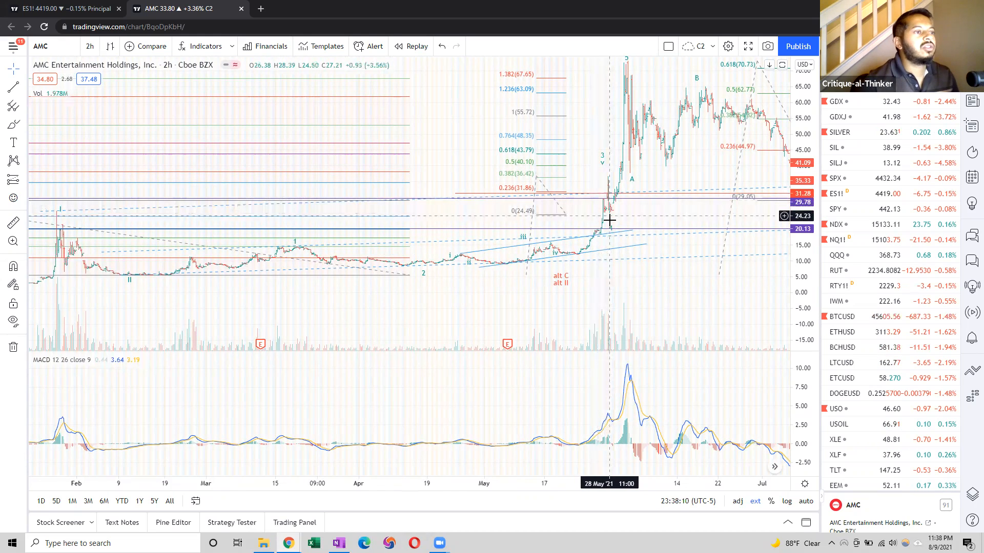
mouse_move(611, 181)
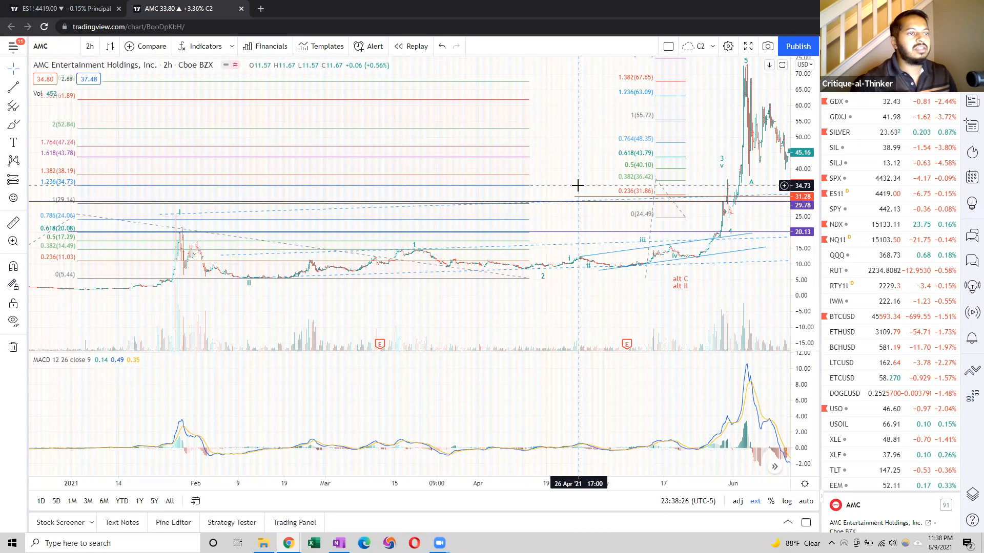
mouse_move(691, 150)
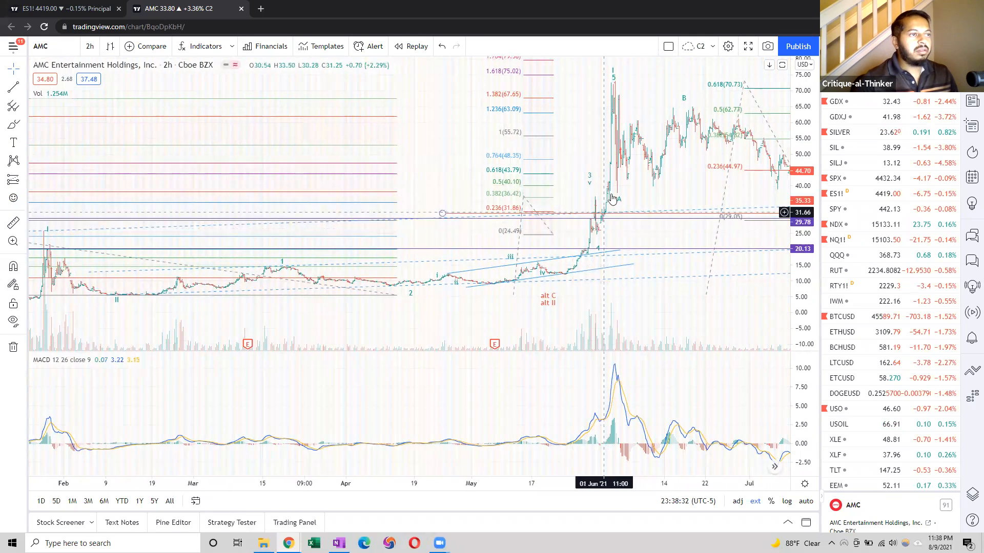
mouse_move(623, 80)
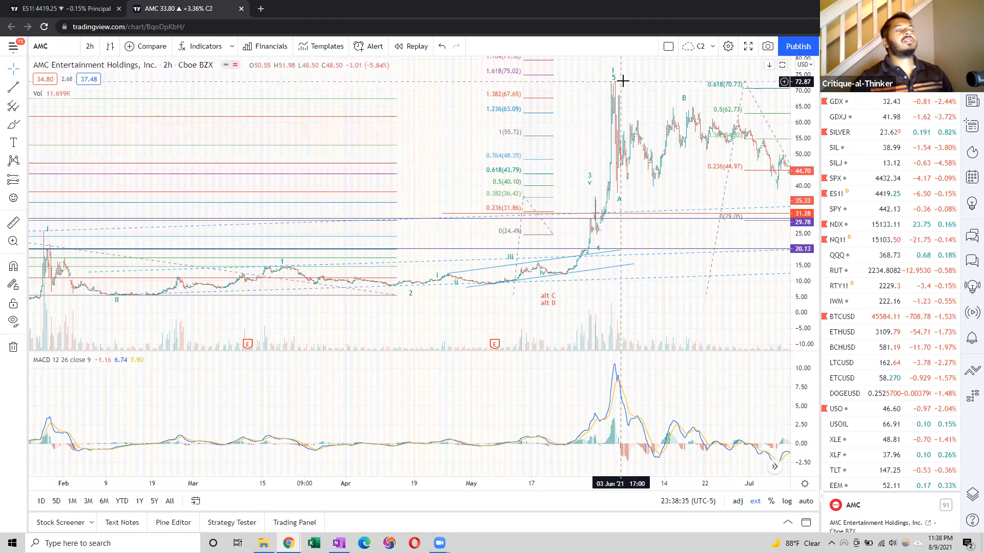
mouse_move(632, 80)
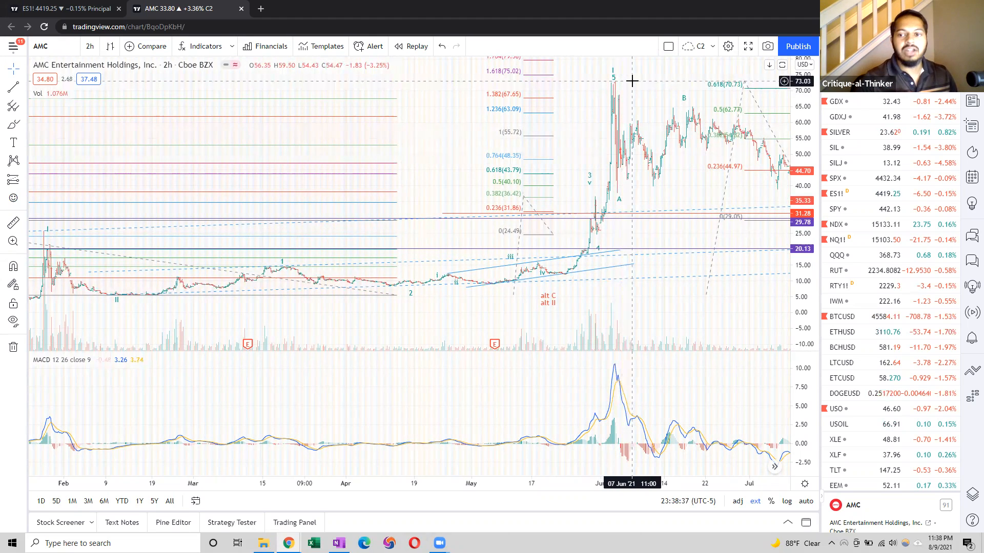
mouse_move(607, 228)
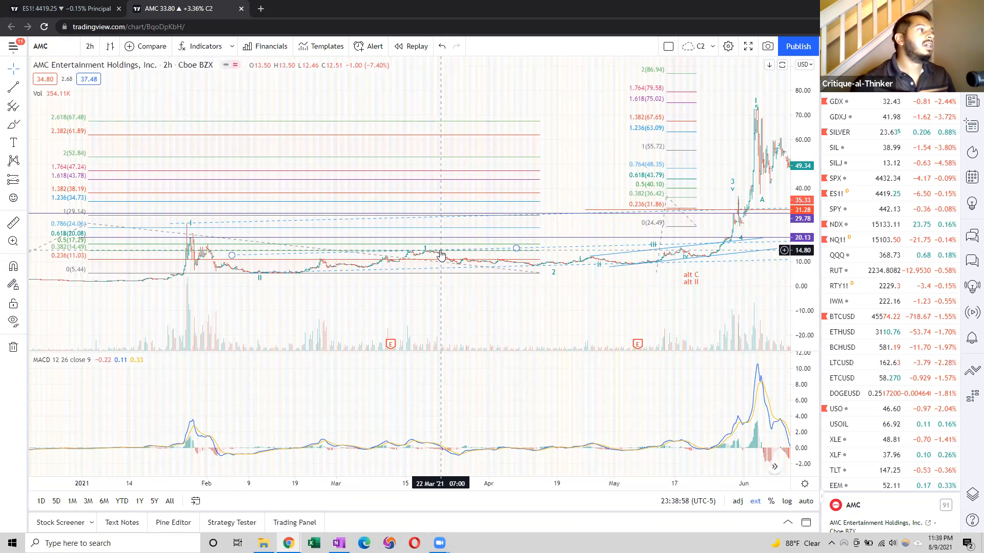
mouse_move(544, 120)
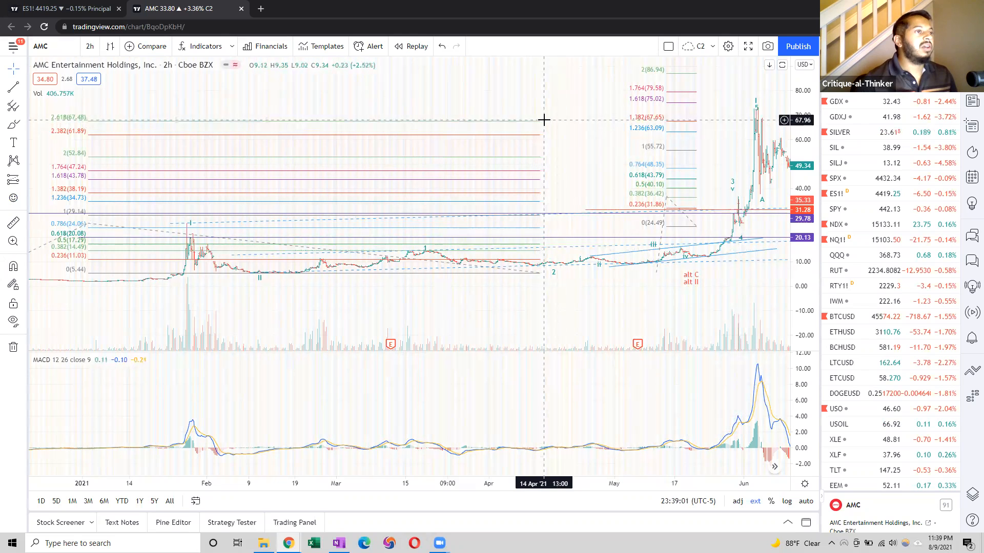
mouse_move(552, 108)
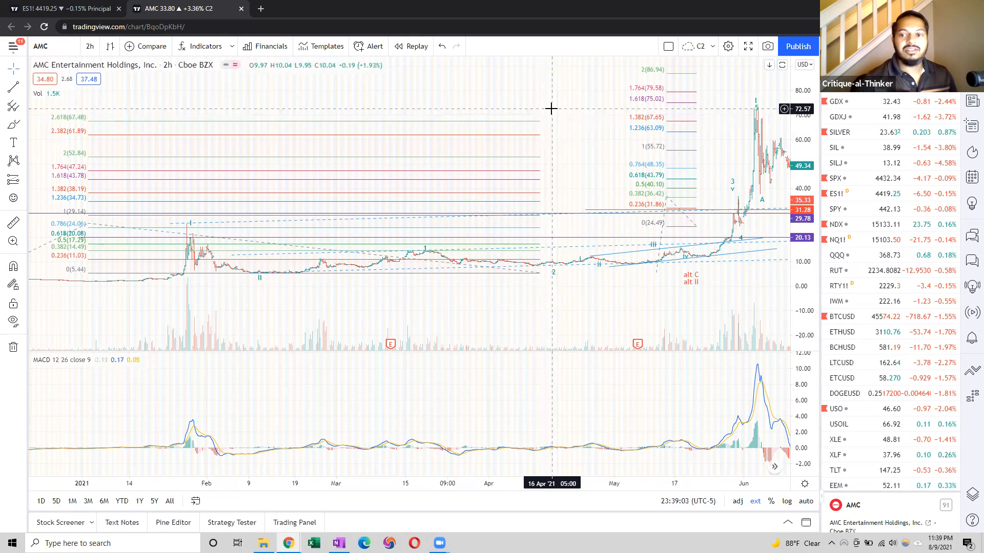
mouse_move(752, 227)
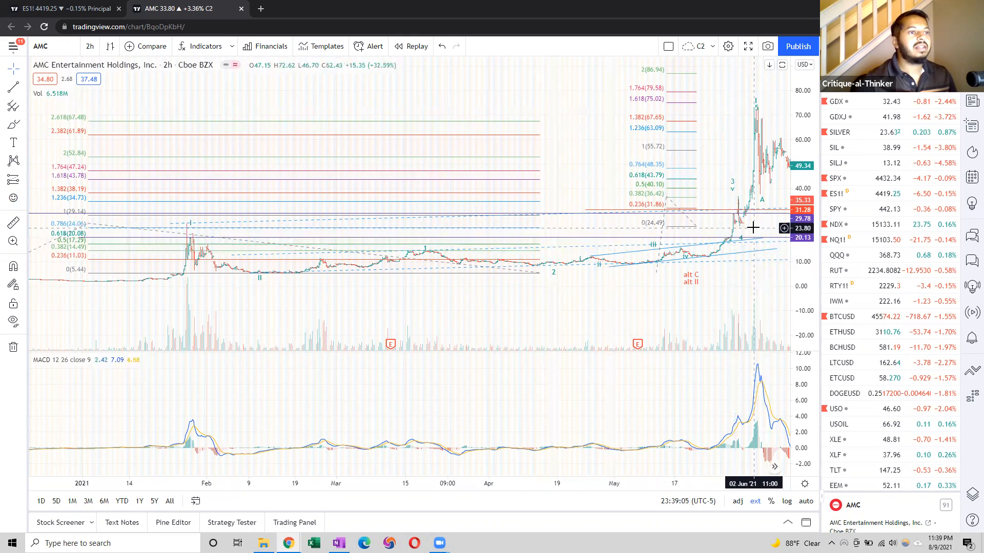
mouse_move(762, 98)
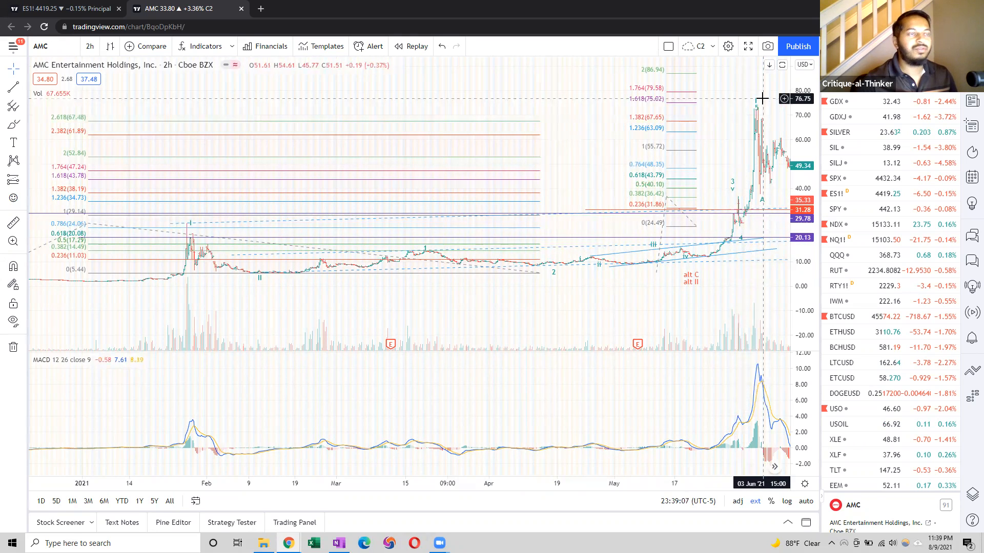
mouse_move(770, 127)
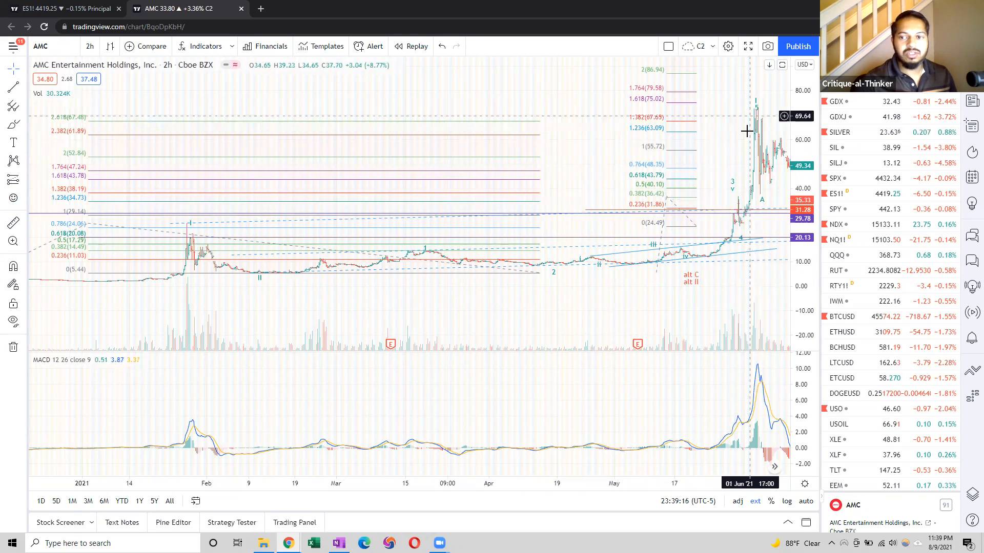
mouse_move(738, 154)
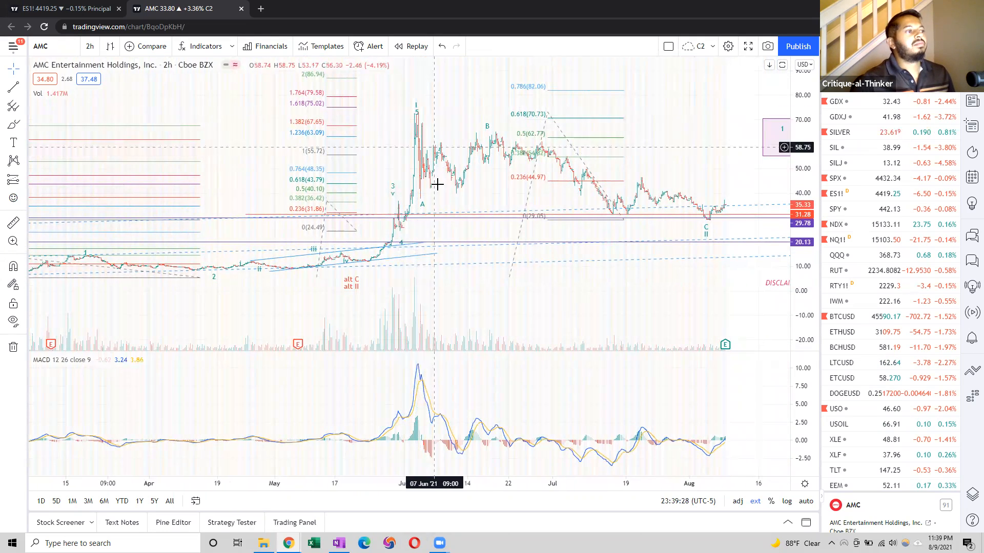
mouse_move(437, 199)
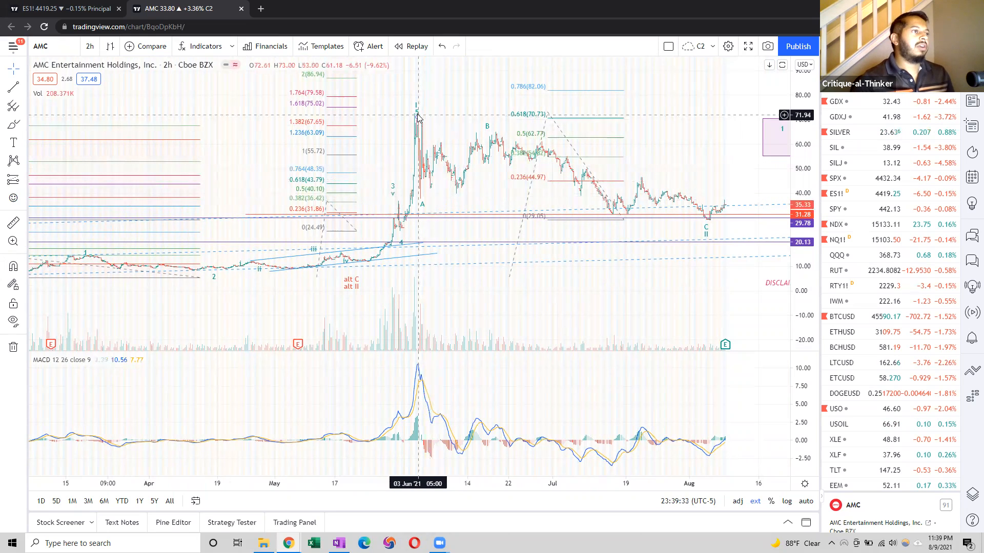
mouse_move(430, 190)
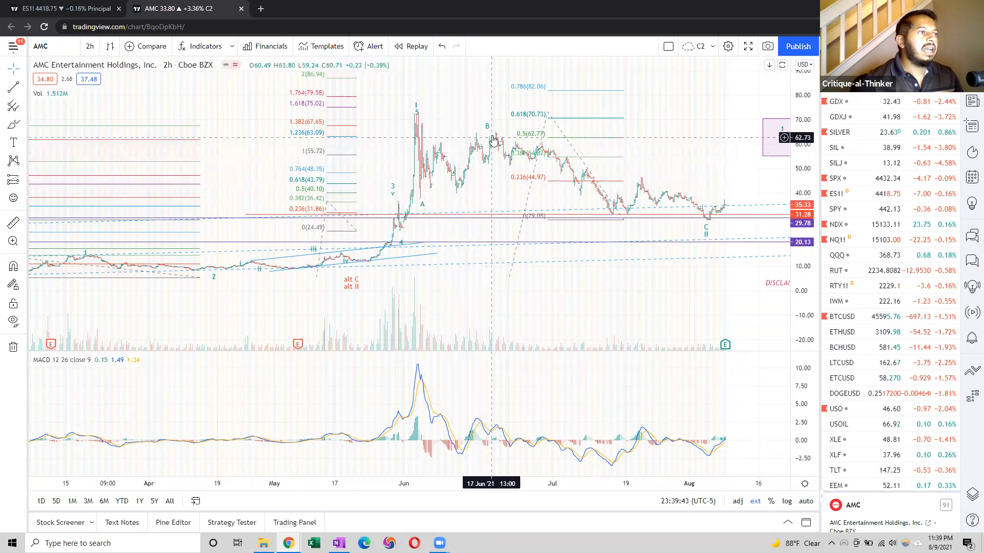
mouse_move(501, 131)
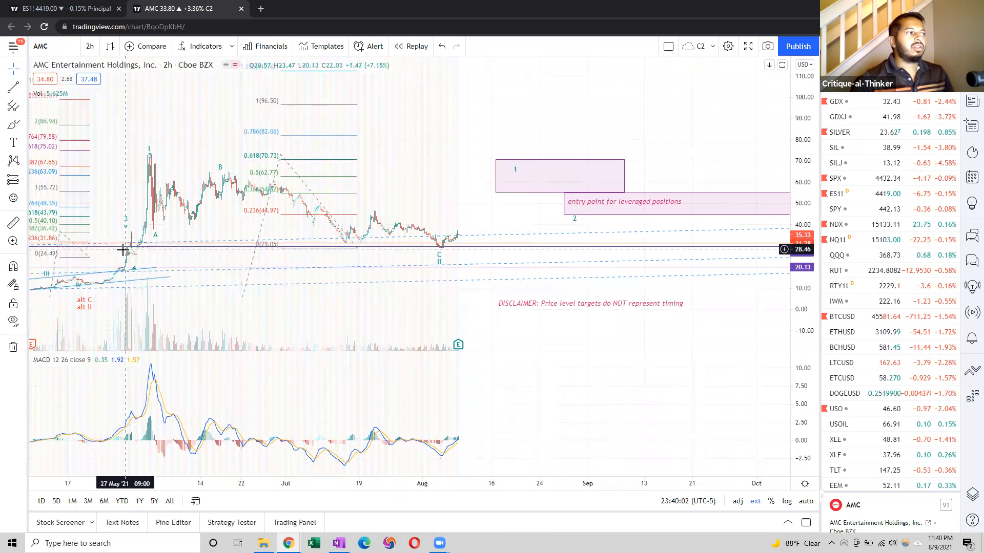
mouse_move(454, 259)
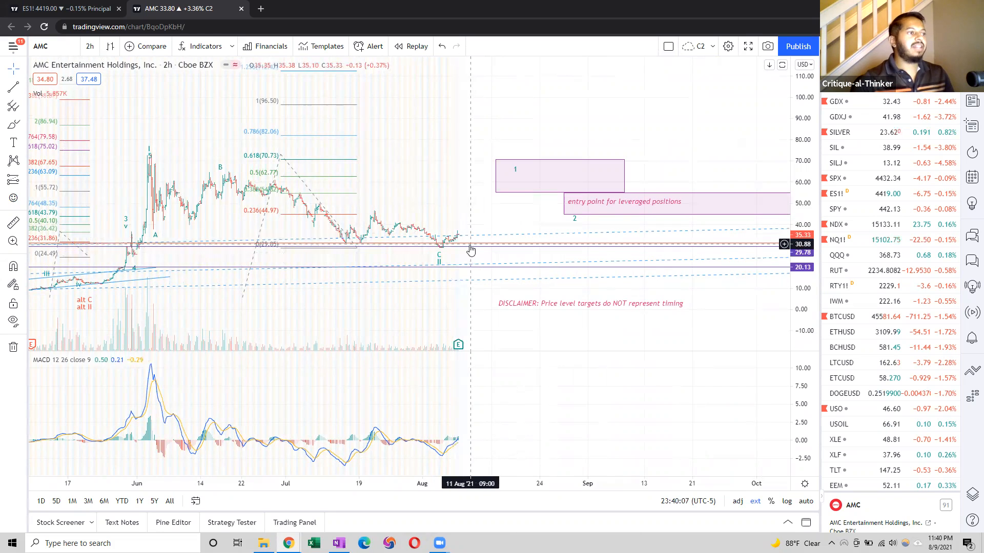
mouse_move(433, 184)
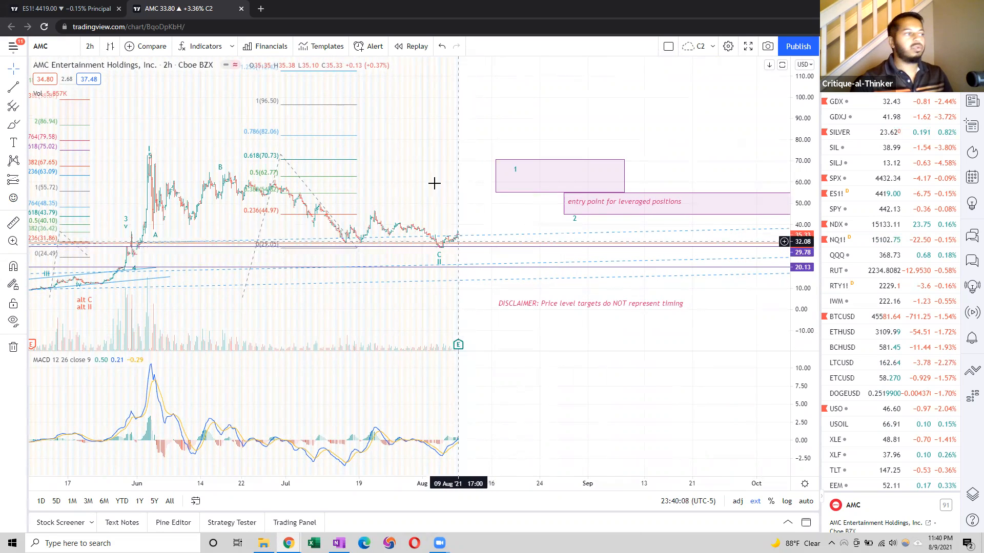
drag(435, 183, 378, 147)
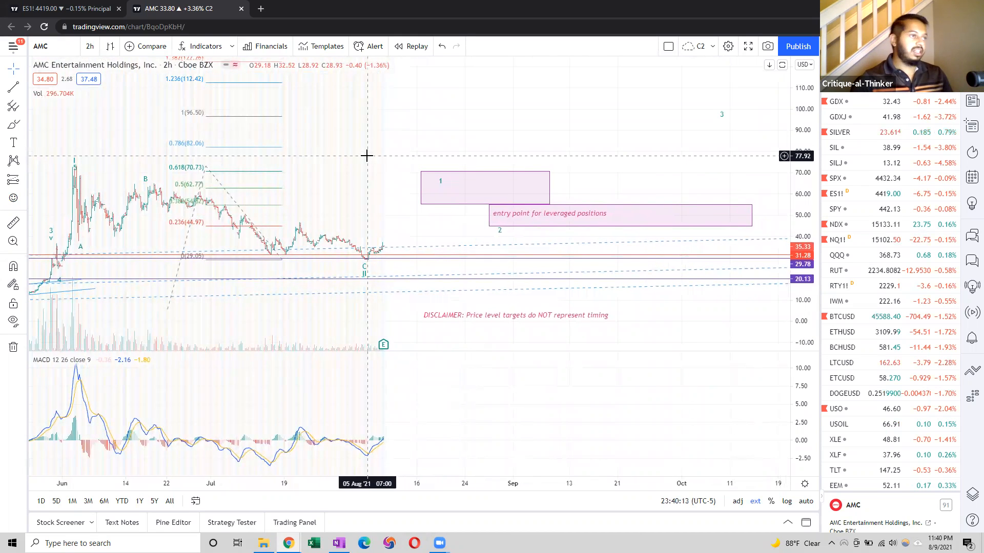
mouse_move(380, 183)
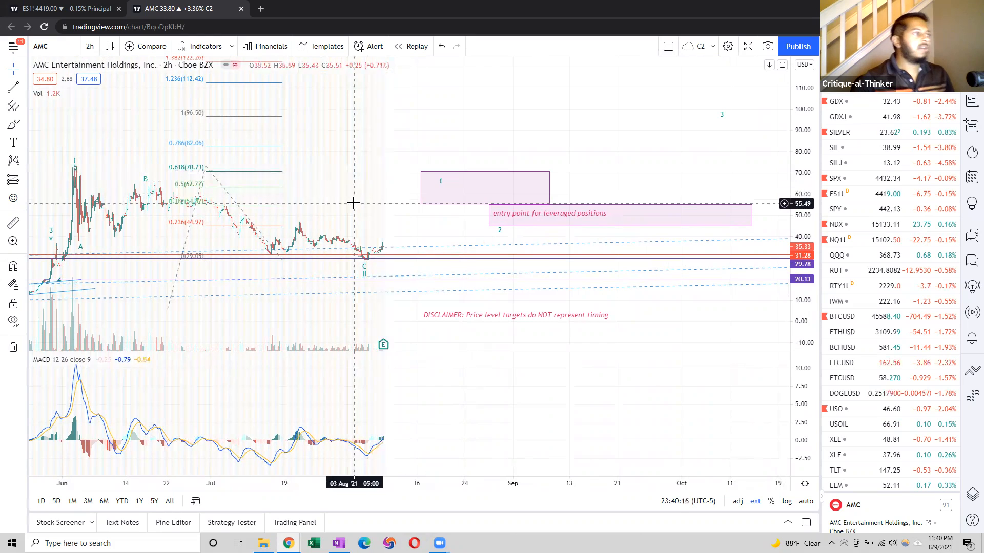
mouse_move(366, 185)
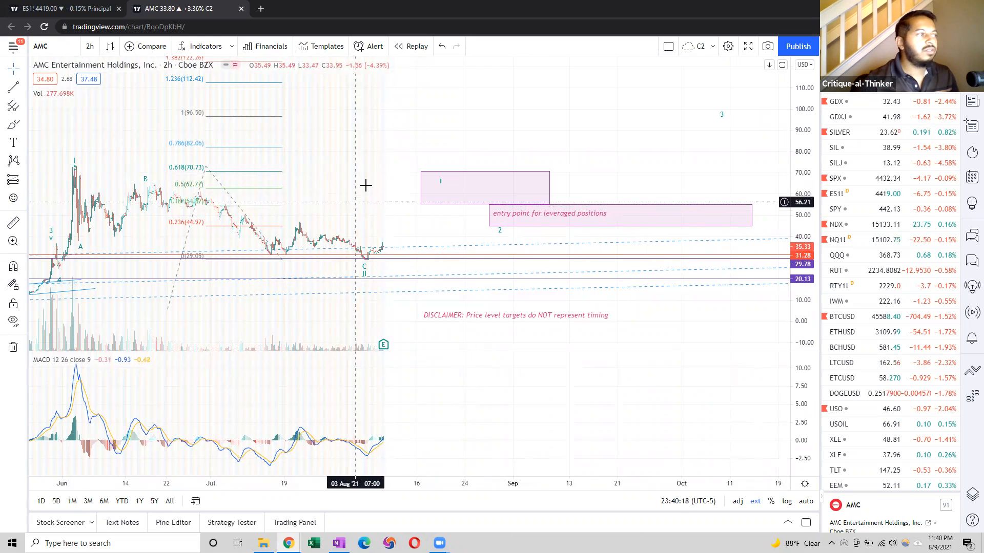
mouse_move(372, 172)
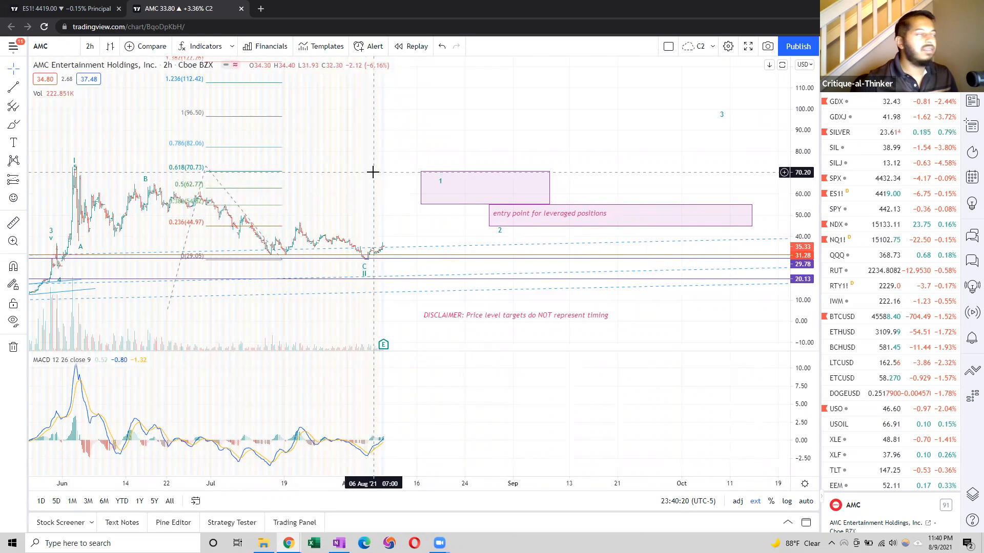
mouse_move(388, 239)
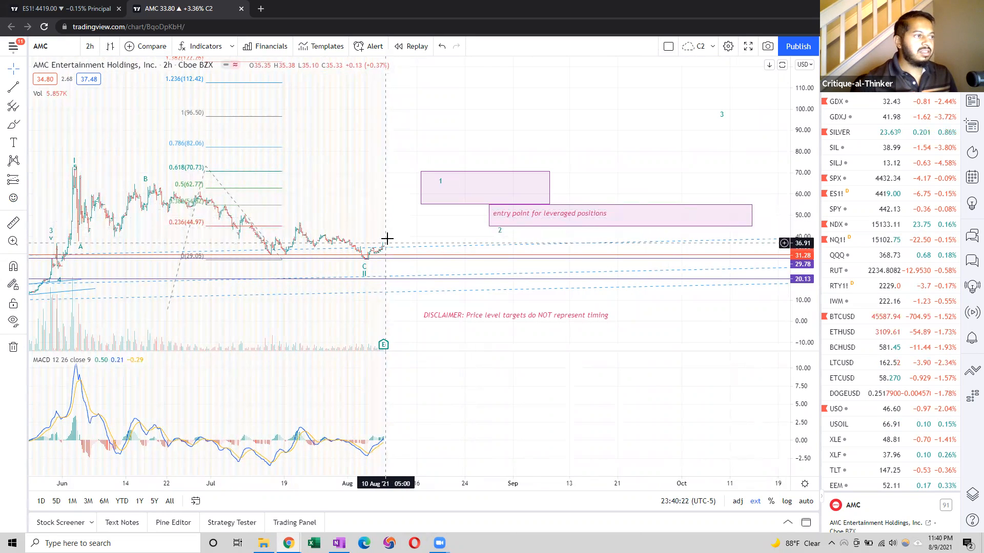
mouse_move(440, 176)
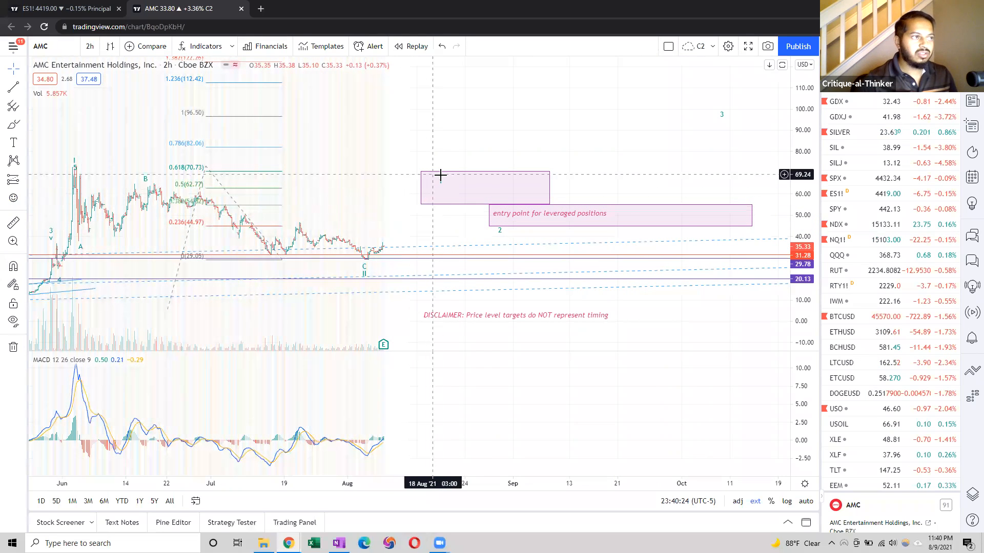
click(483, 186)
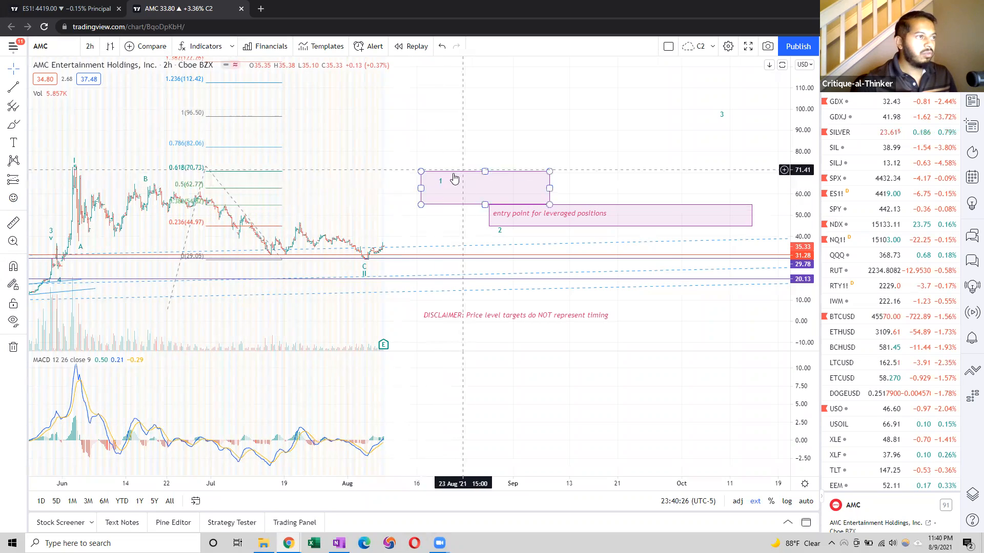
mouse_move(470, 199)
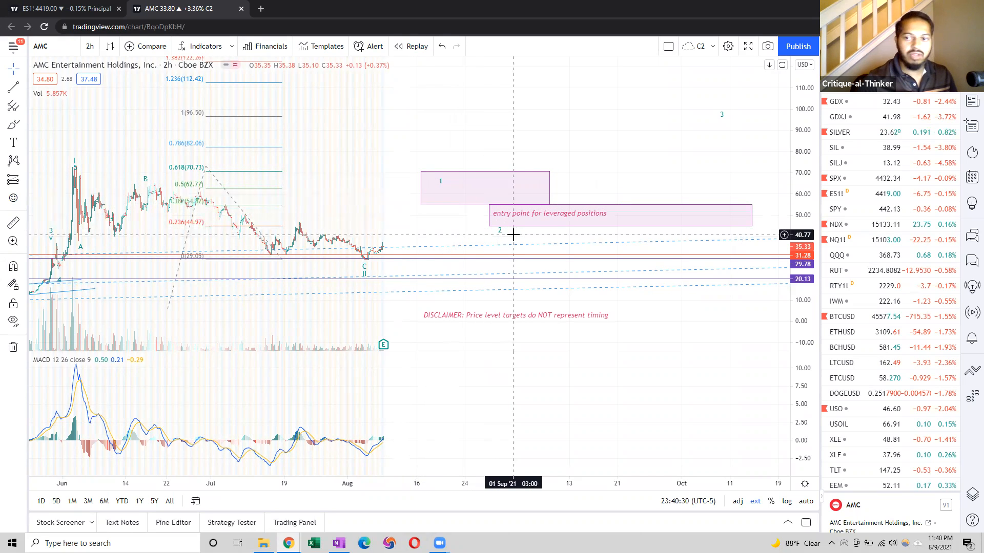
mouse_move(433, 182)
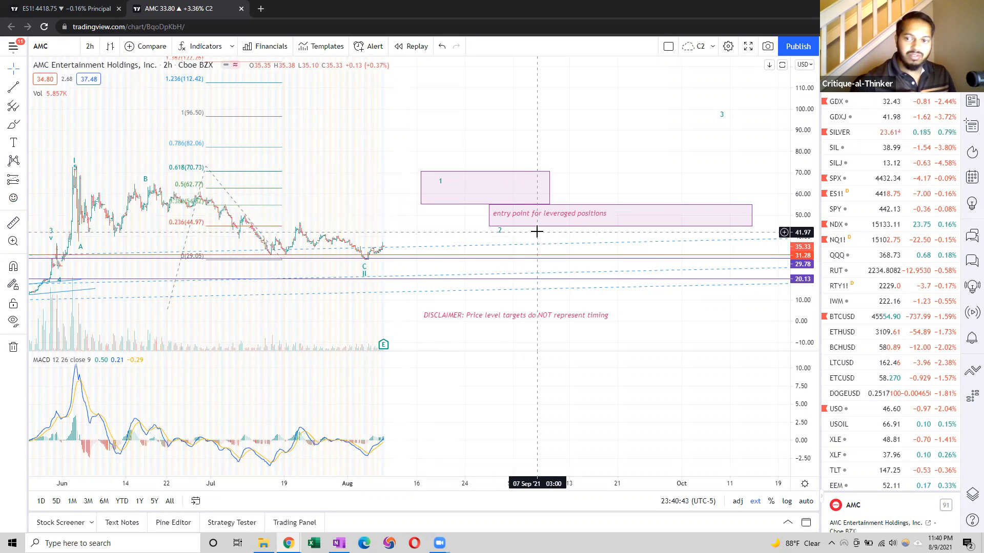
mouse_move(508, 218)
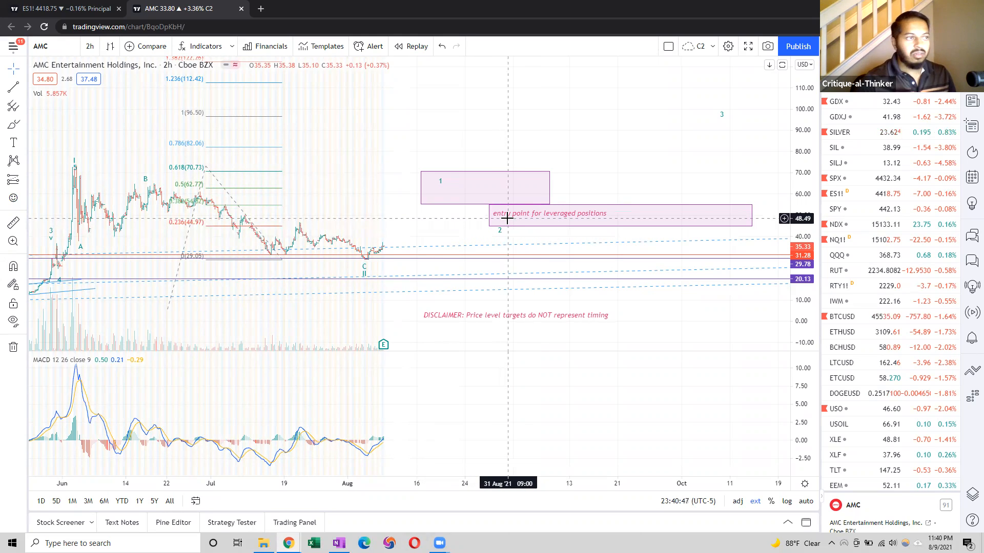
mouse_move(618, 150)
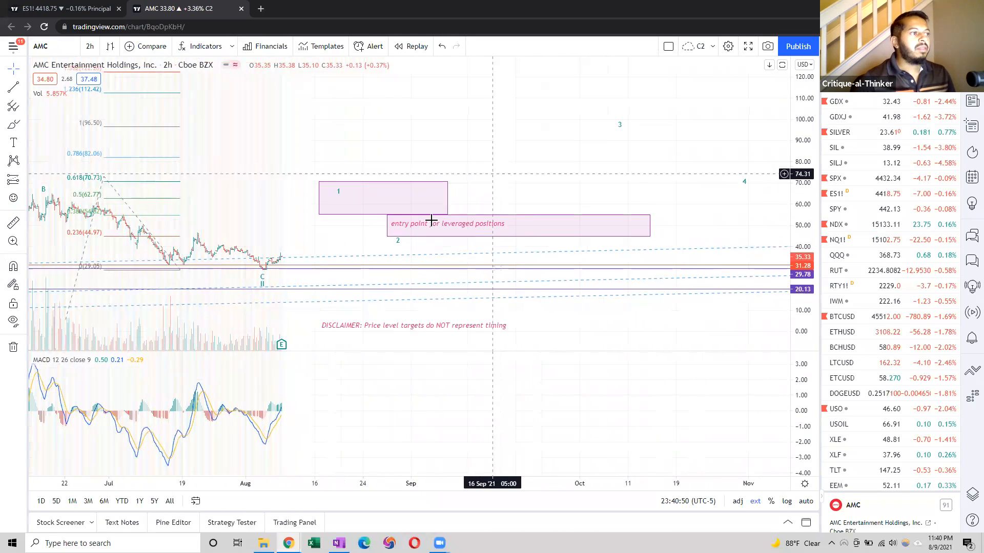
mouse_move(560, 123)
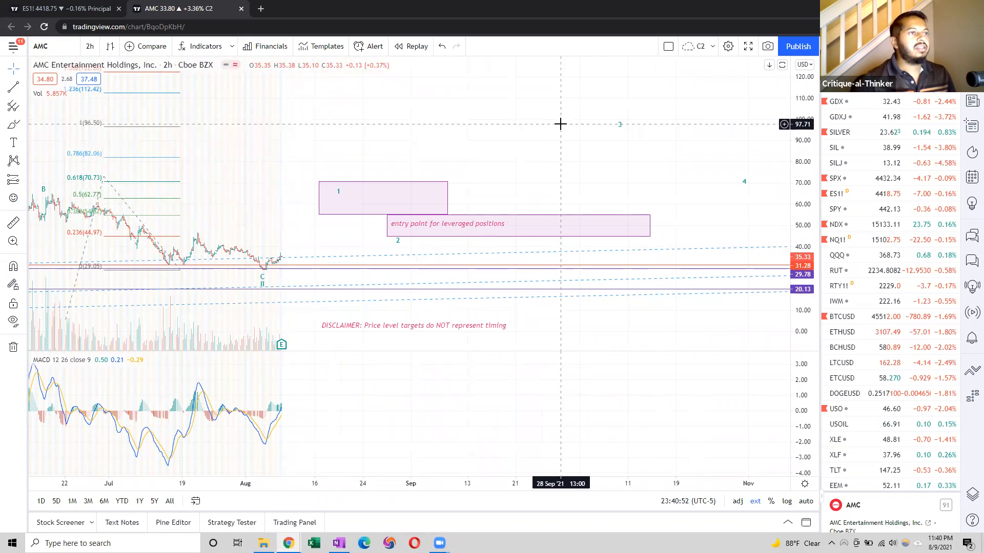
mouse_move(458, 138)
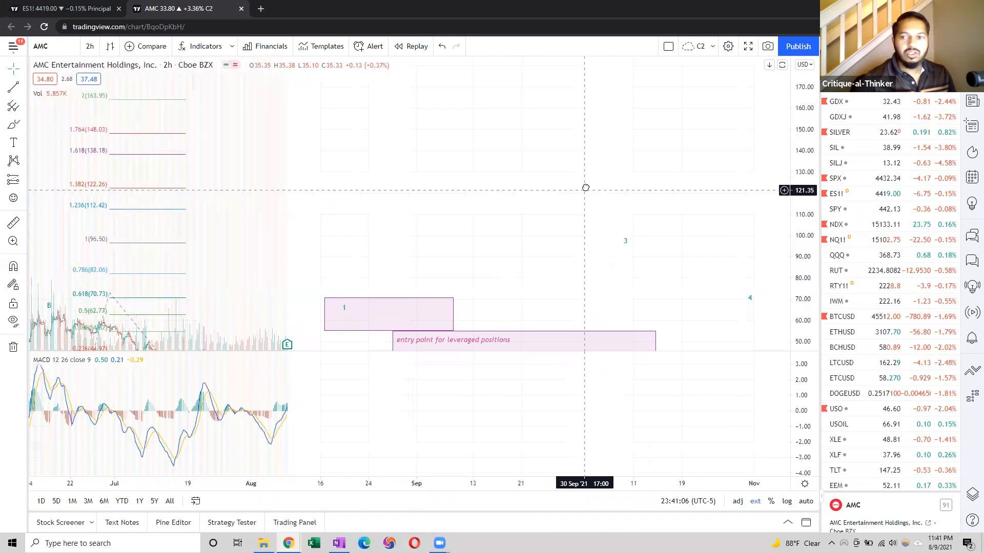
drag(585, 187, 565, 159)
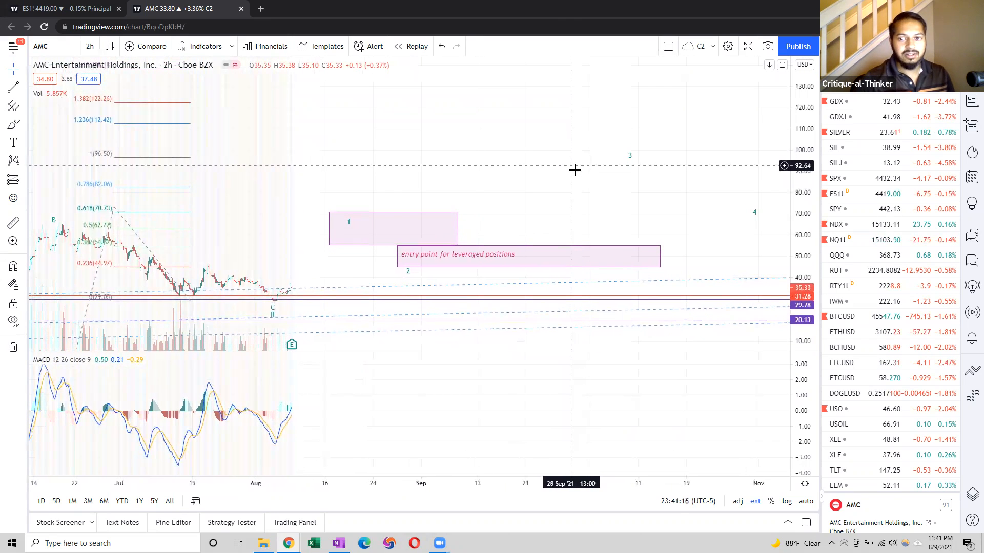
mouse_move(362, 164)
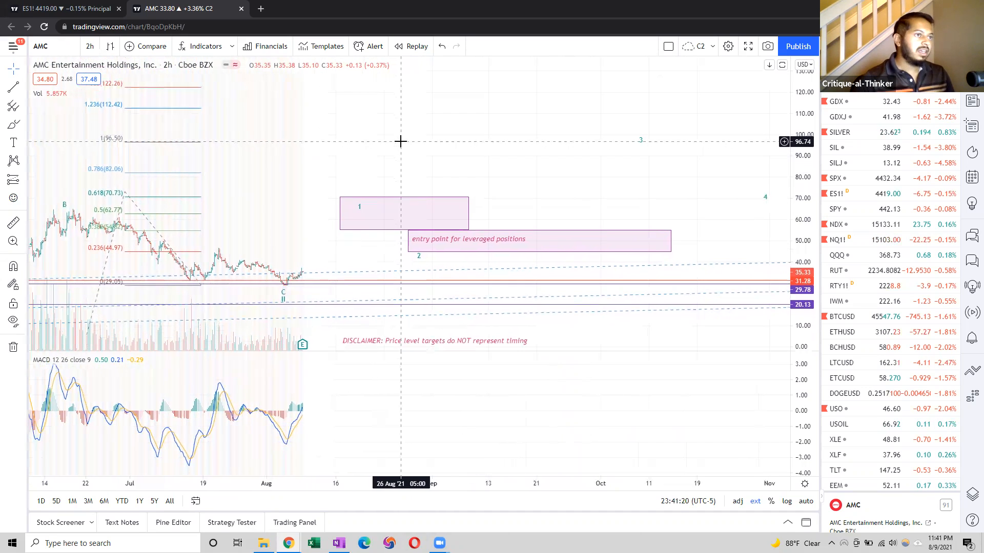
mouse_move(641, 132)
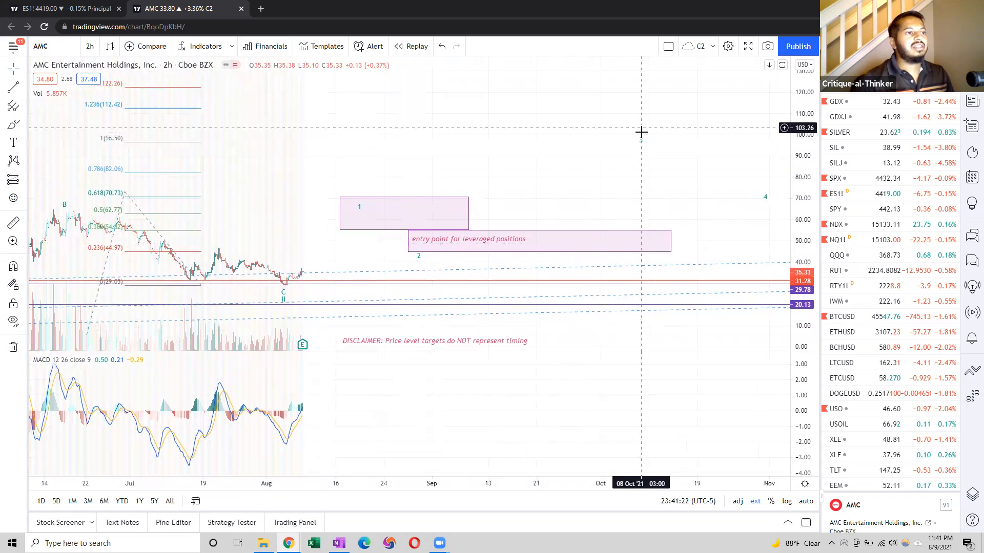
mouse_move(642, 123)
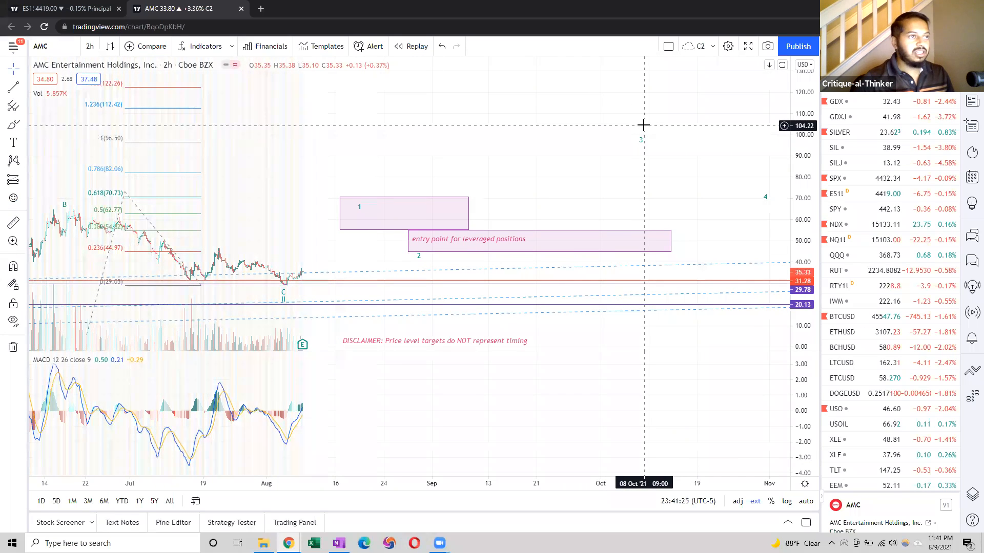
mouse_move(649, 118)
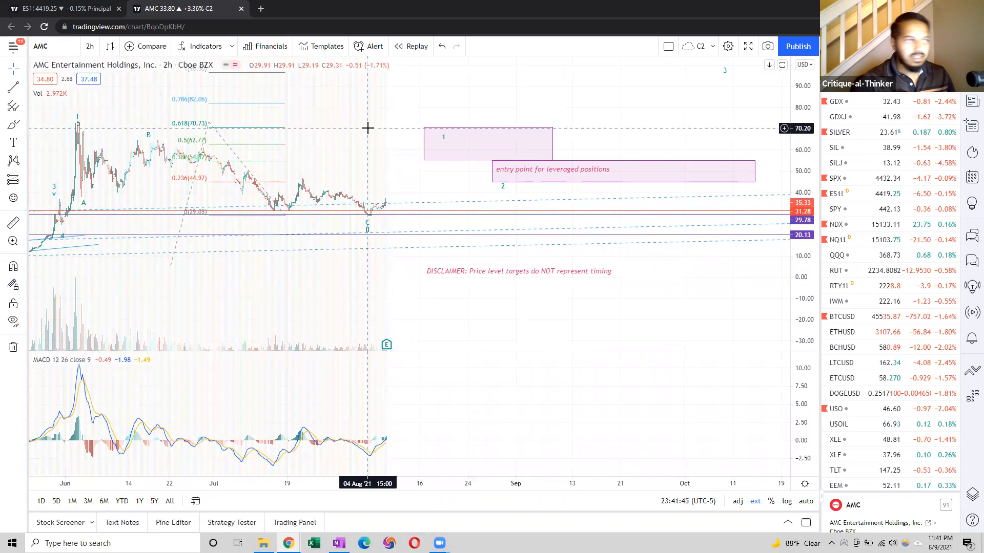
mouse_move(270, 216)
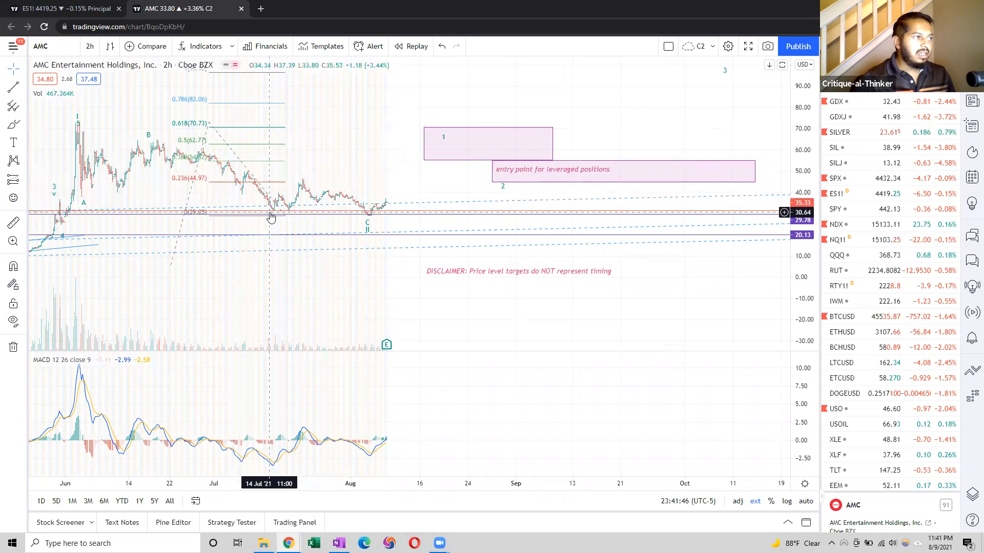
mouse_move(374, 220)
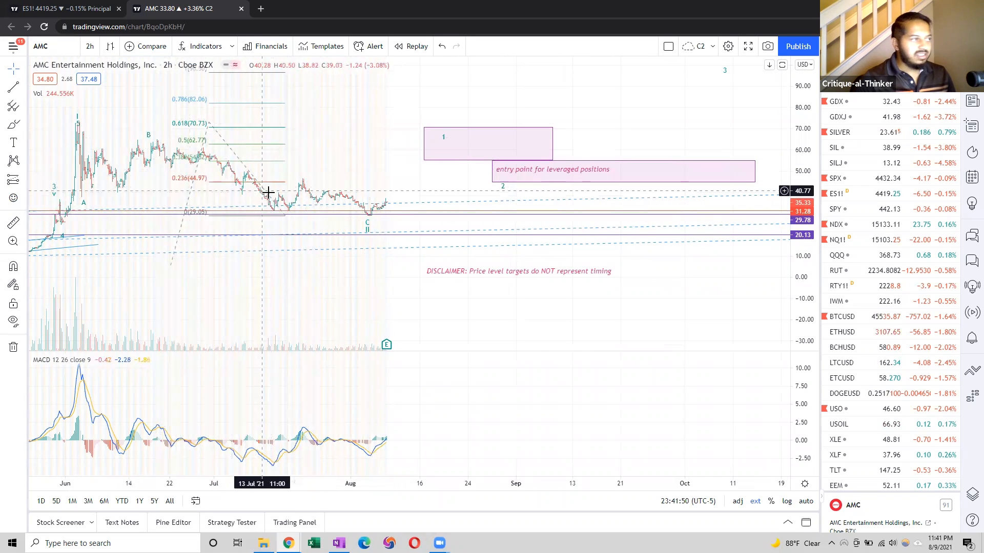
mouse_move(290, 215)
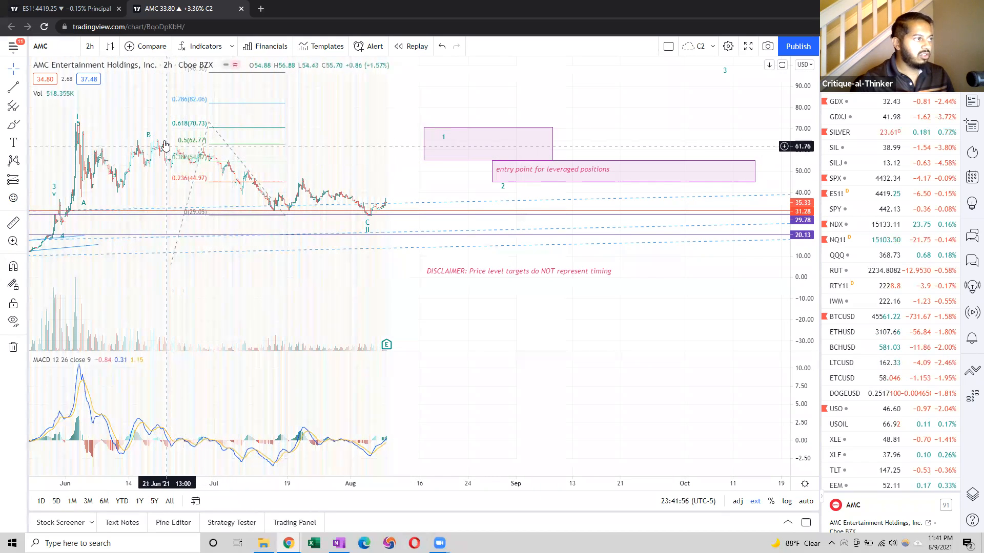
mouse_move(276, 208)
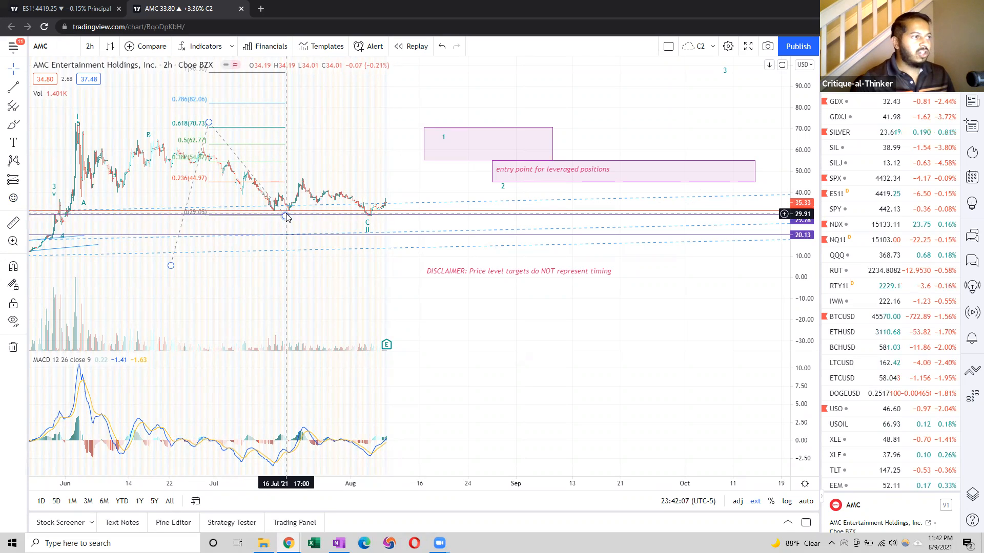
mouse_move(370, 219)
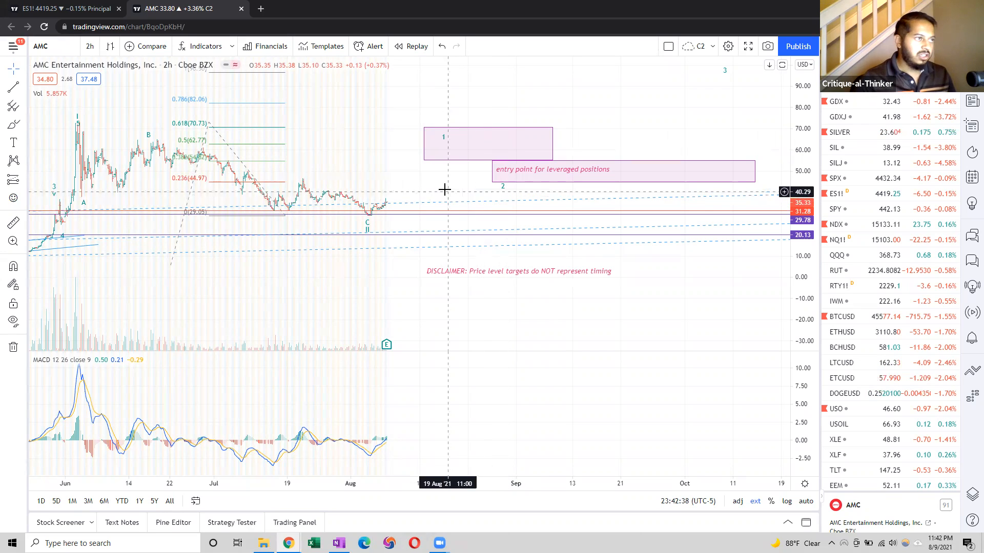
mouse_move(508, 186)
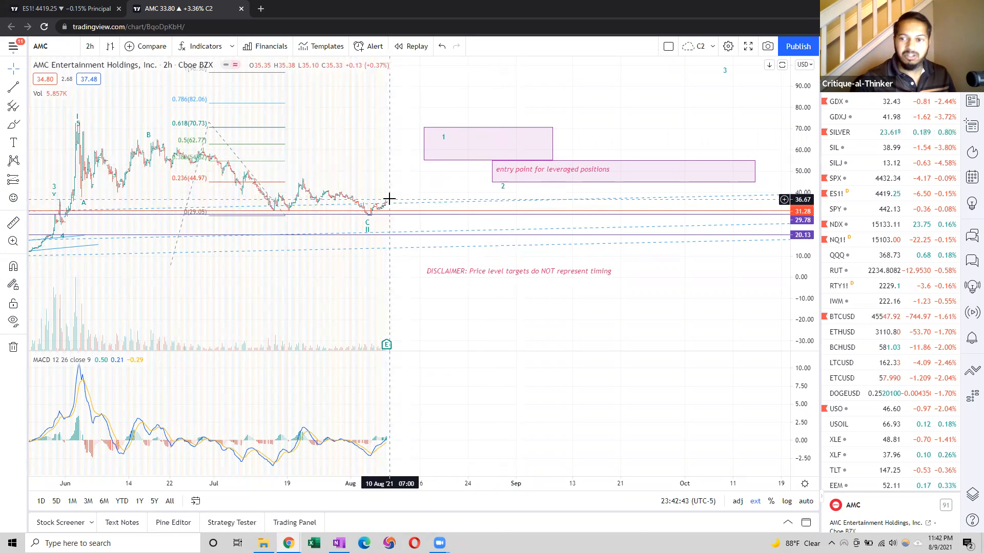
mouse_move(391, 202)
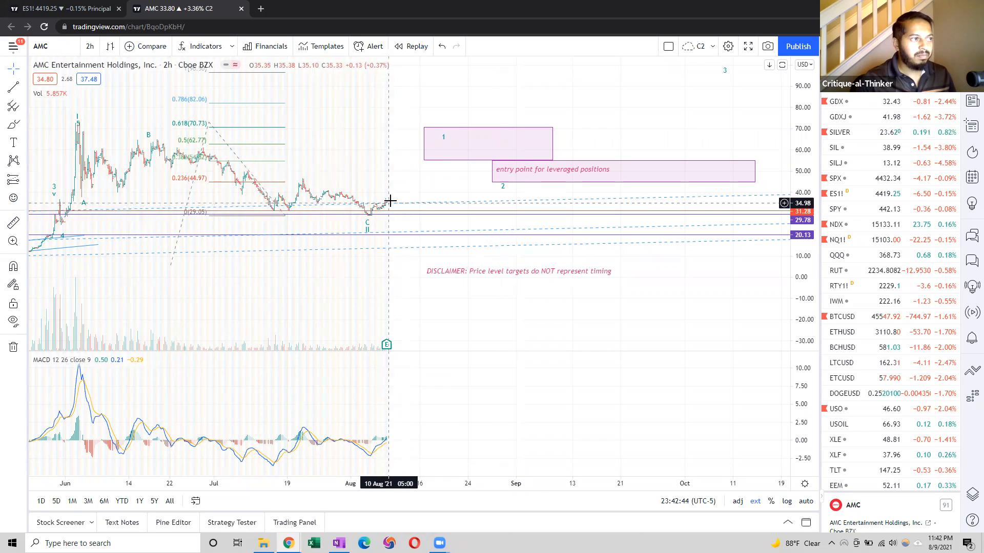
mouse_move(390, 202)
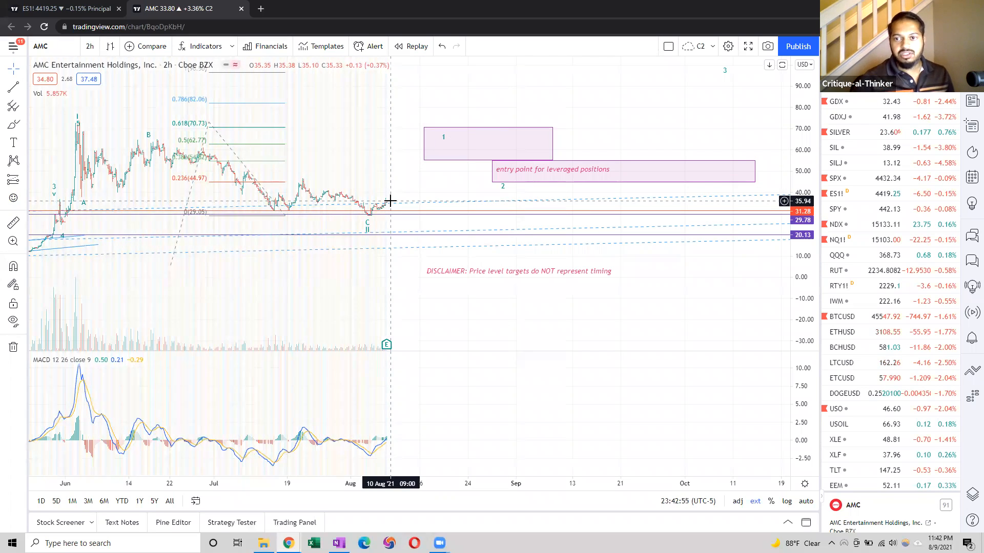
mouse_move(401, 171)
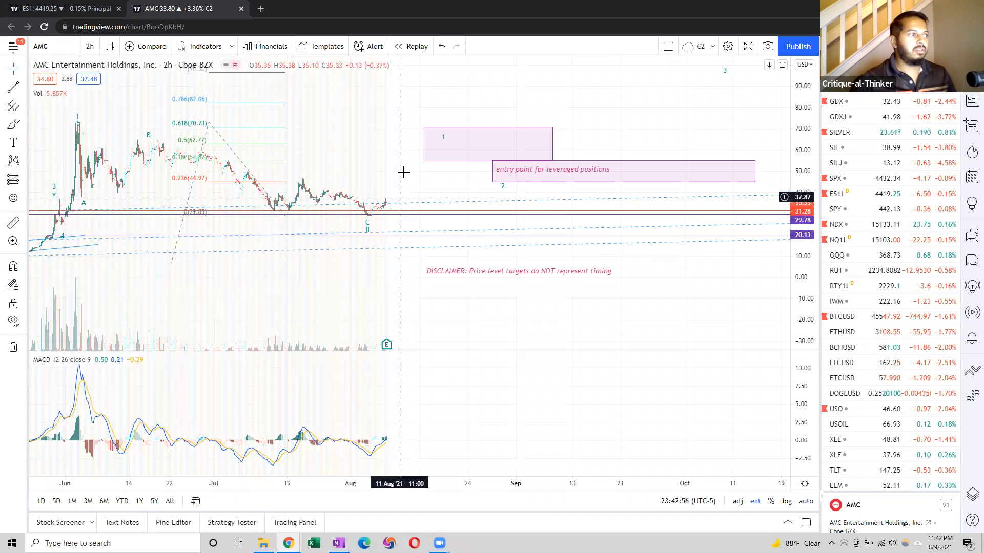
Zoom out the AMC chart so the higher wave 3–5 Fibonacci targets come into view.
drag(403, 171, 414, 155)
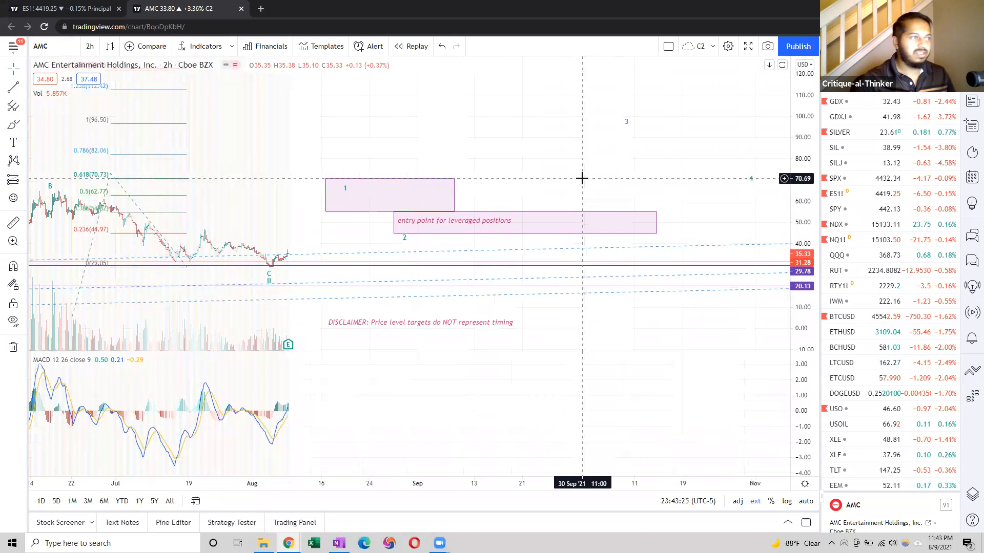
mouse_move(523, 145)
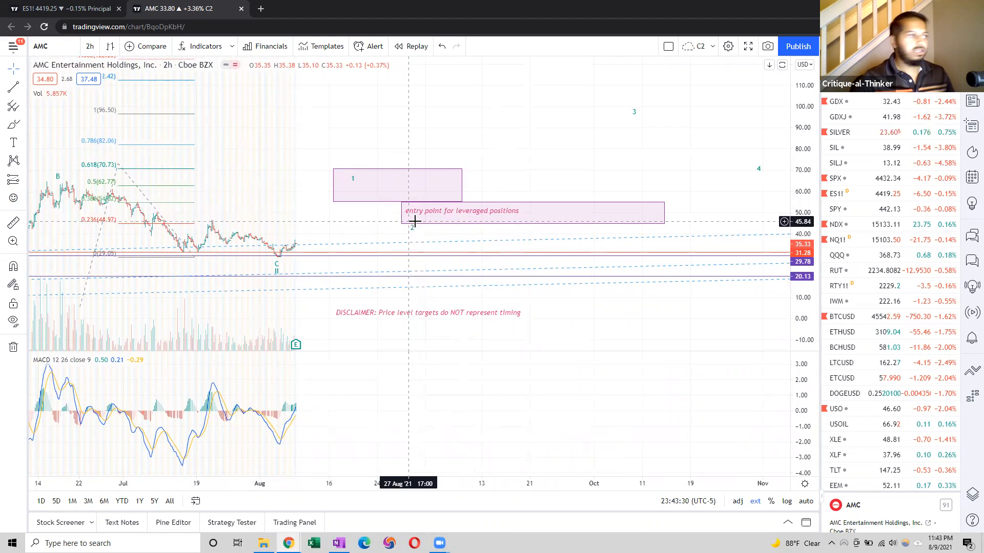
click(461, 211)
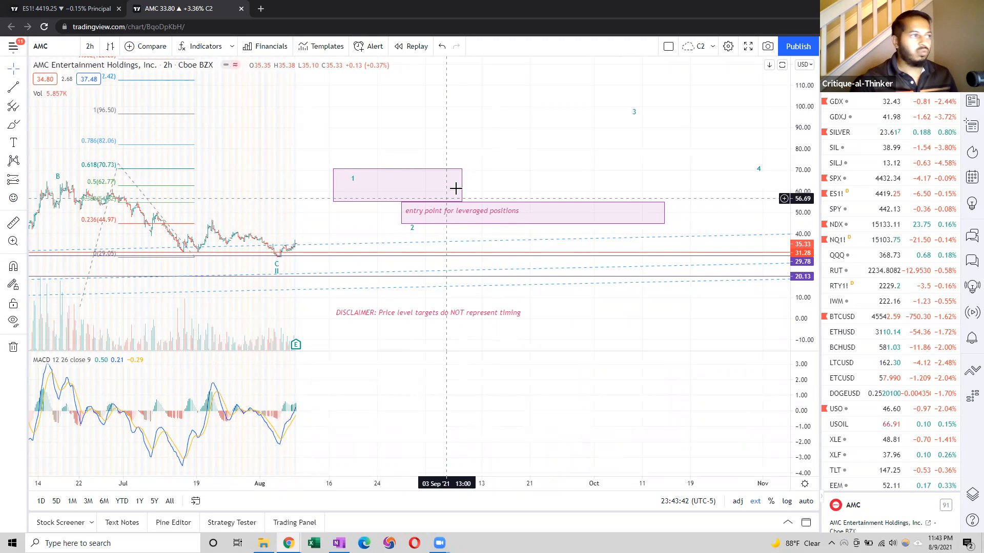
mouse_move(492, 169)
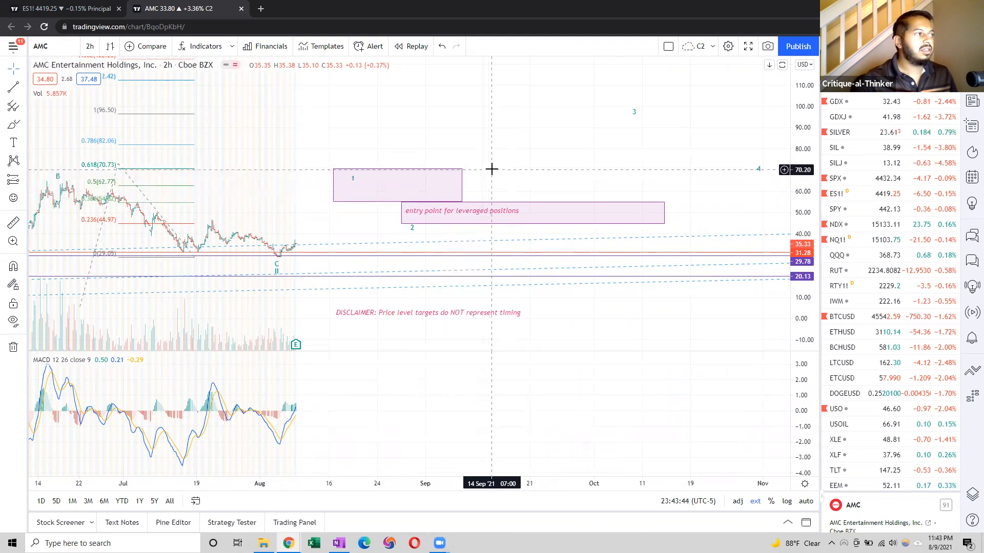
mouse_move(488, 178)
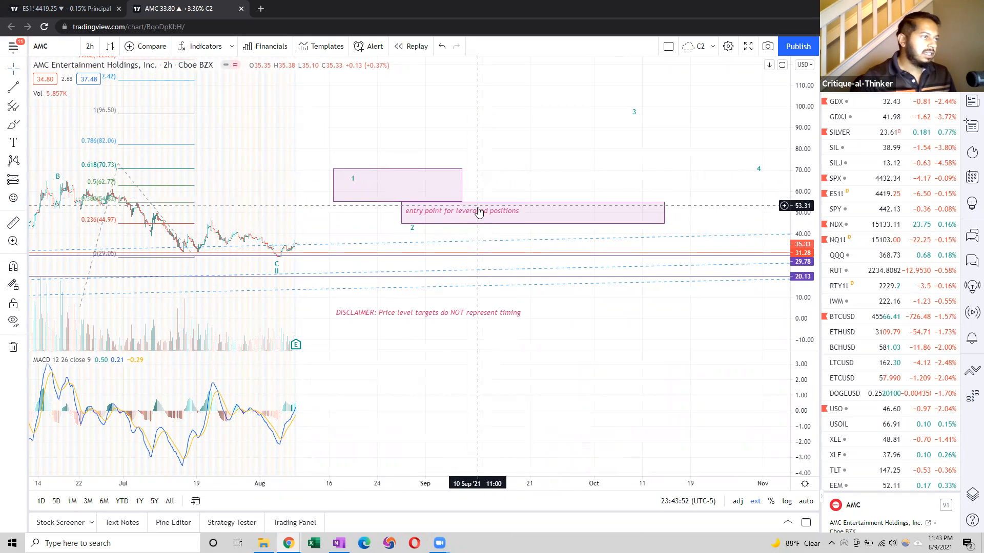
mouse_move(311, 245)
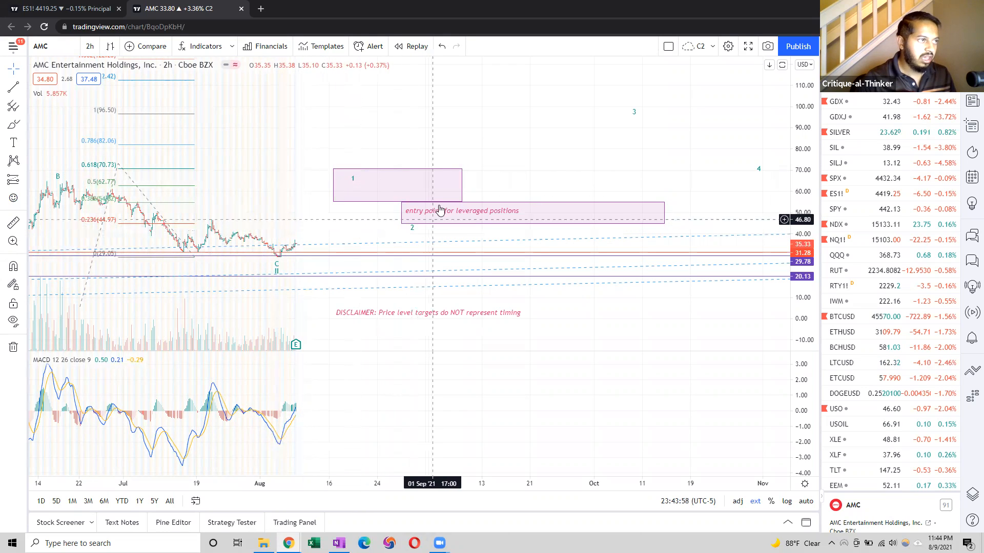
mouse_move(469, 181)
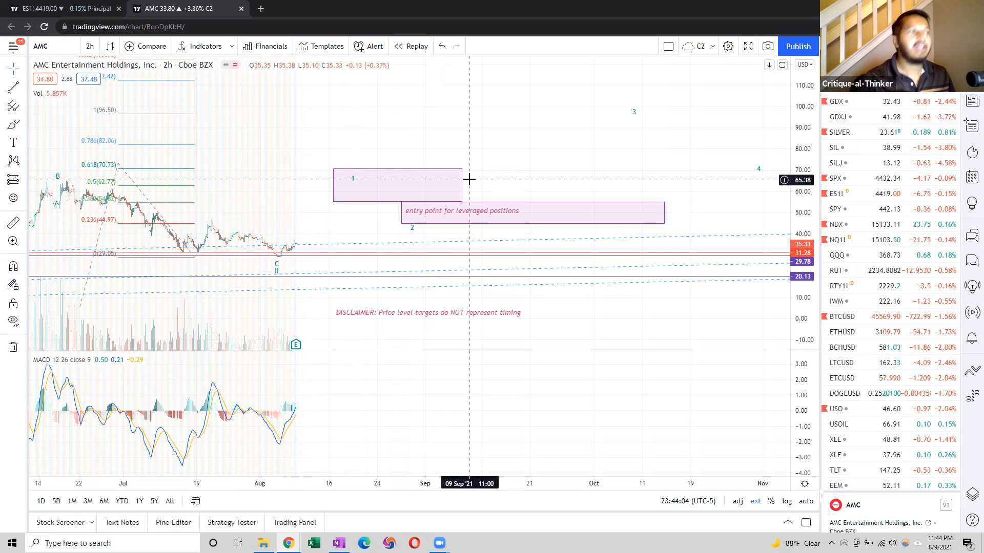
mouse_move(378, 187)
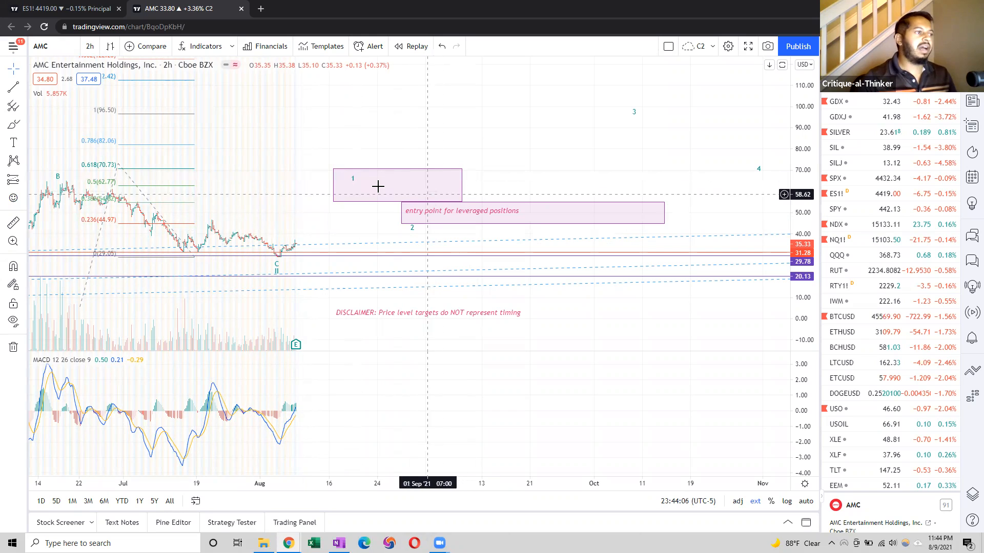
mouse_move(349, 173)
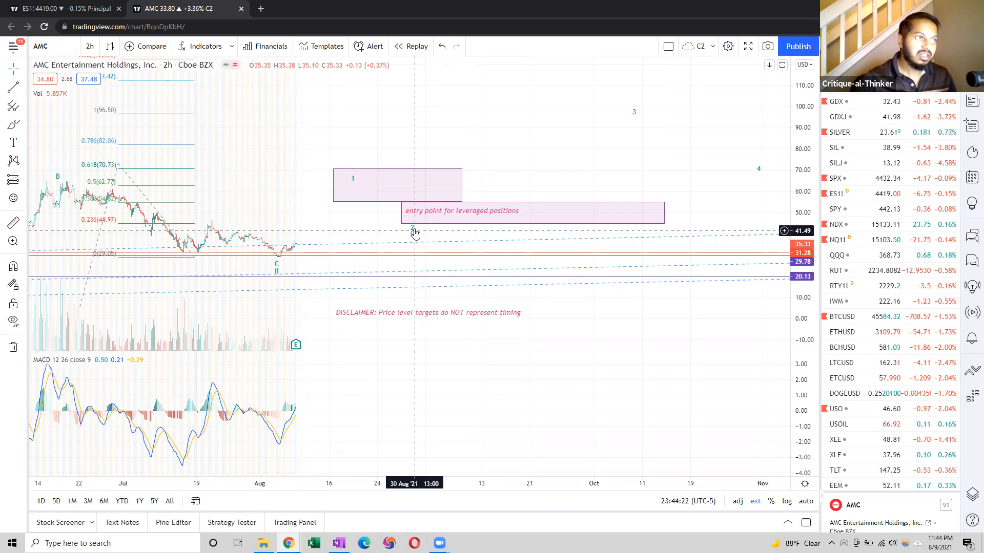
mouse_move(450, 140)
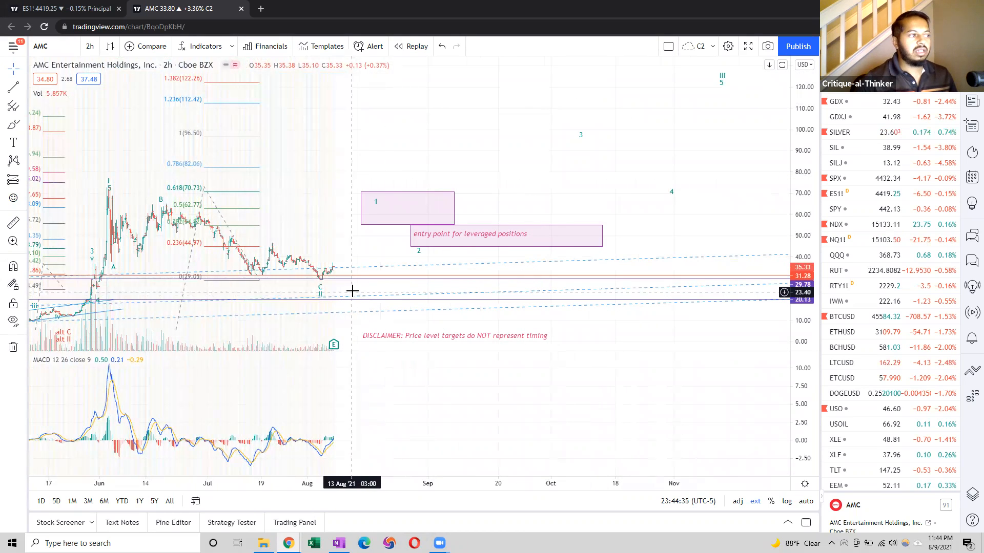
Step the AMC chart interval through 15 minutes and 30 minutes, ending on 1-hour candles.
click(90, 45)
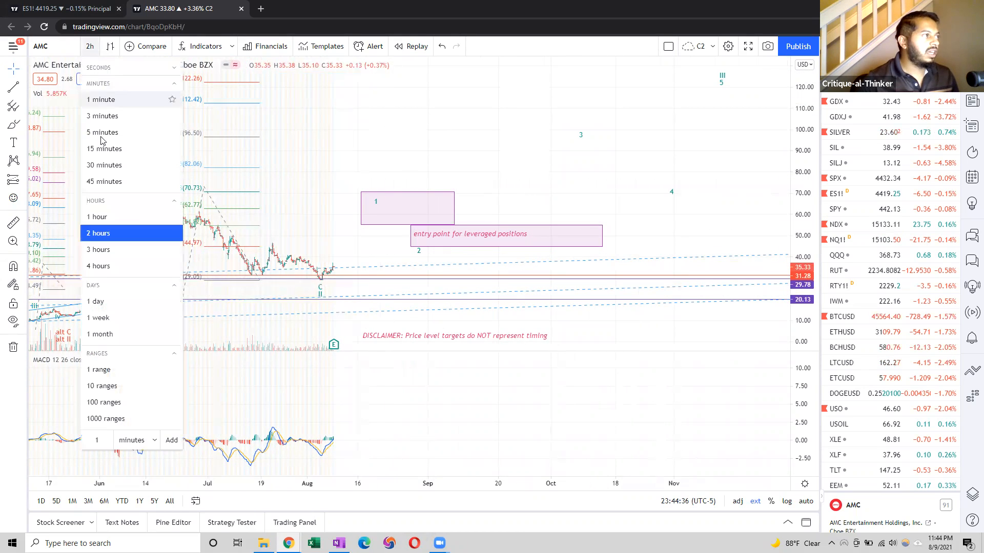
click(104, 149)
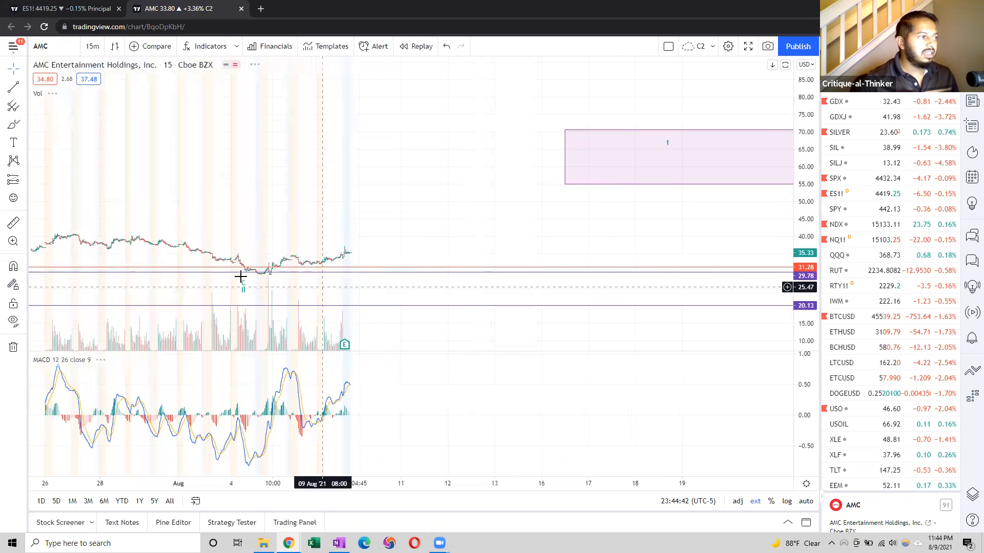
mouse_move(334, 255)
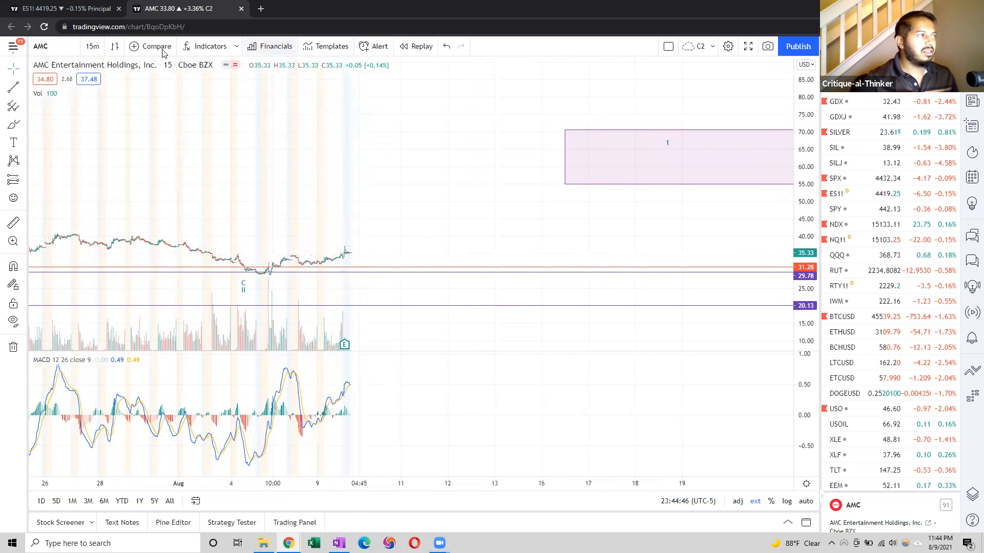
click(92, 46)
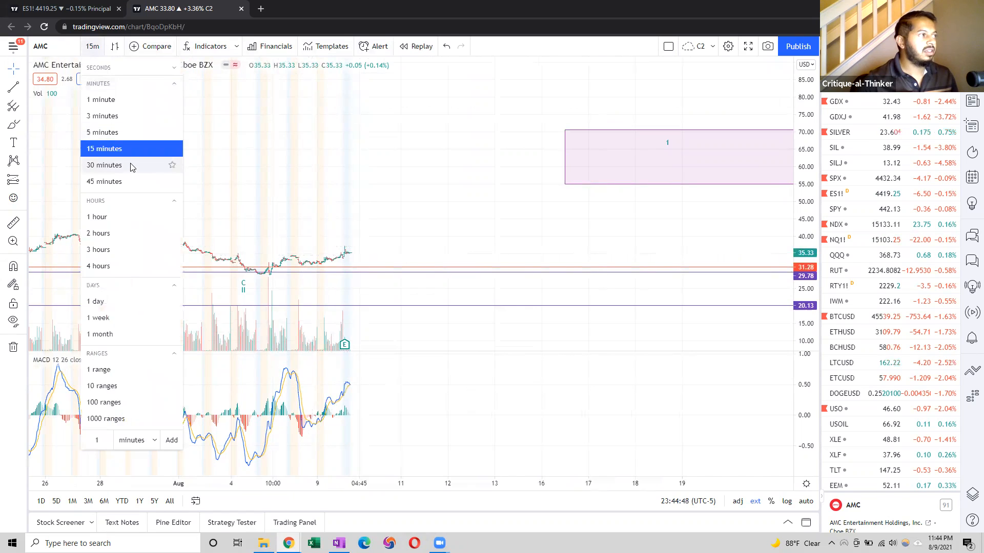
click(104, 164)
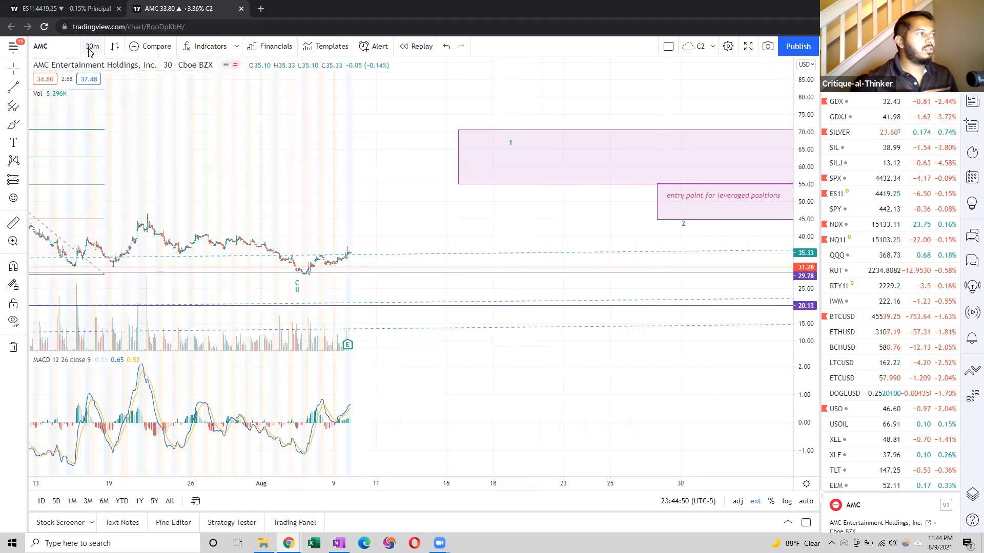
click(91, 46)
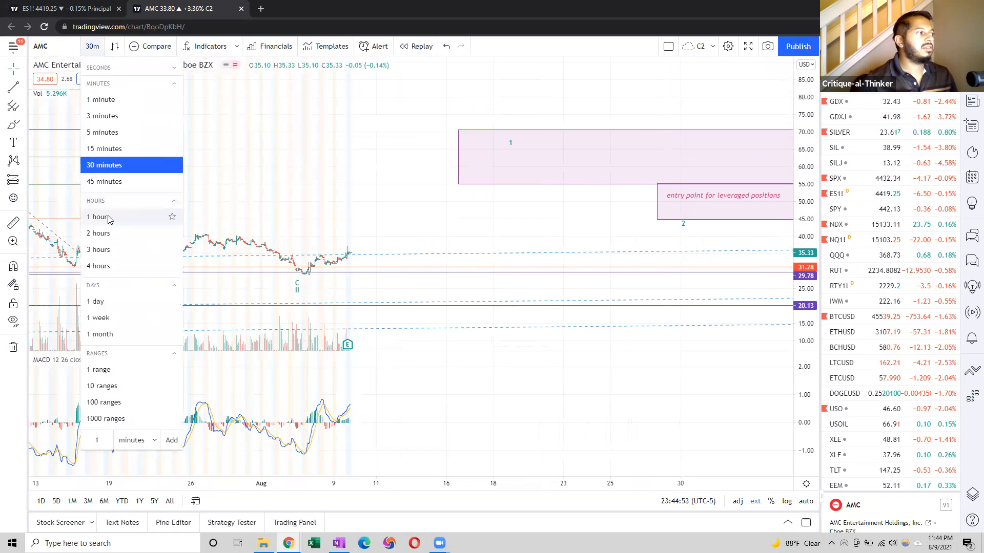
click(97, 216)
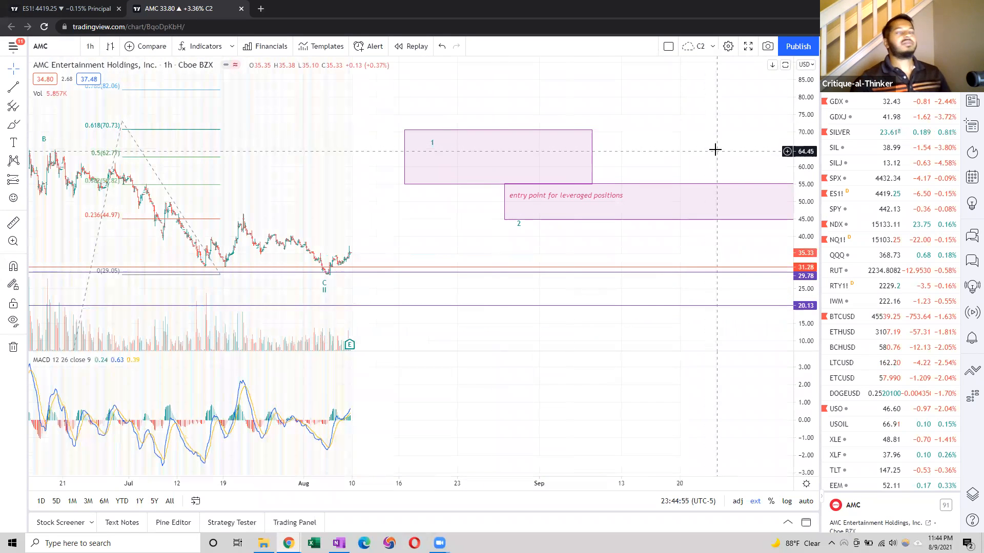
mouse_move(677, 147)
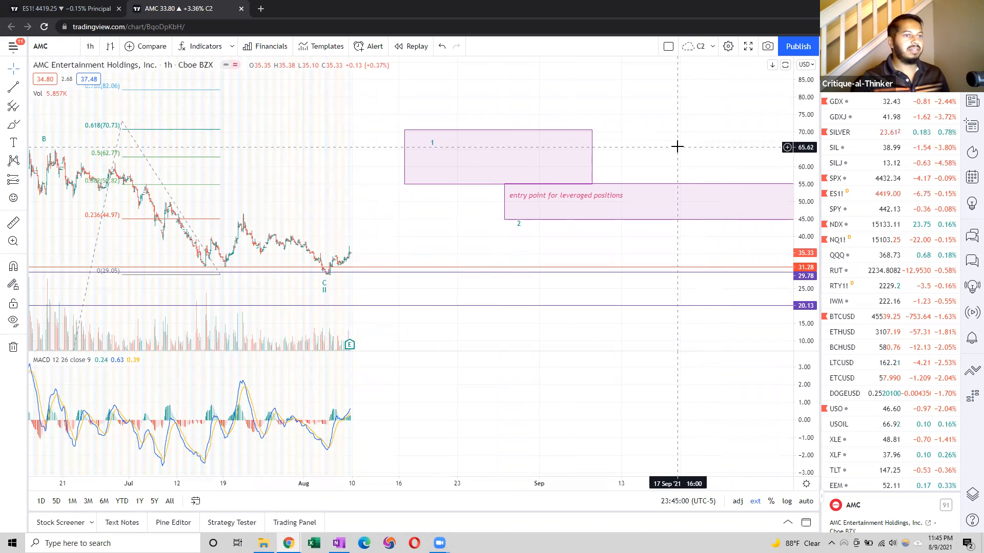
mouse_move(640, 96)
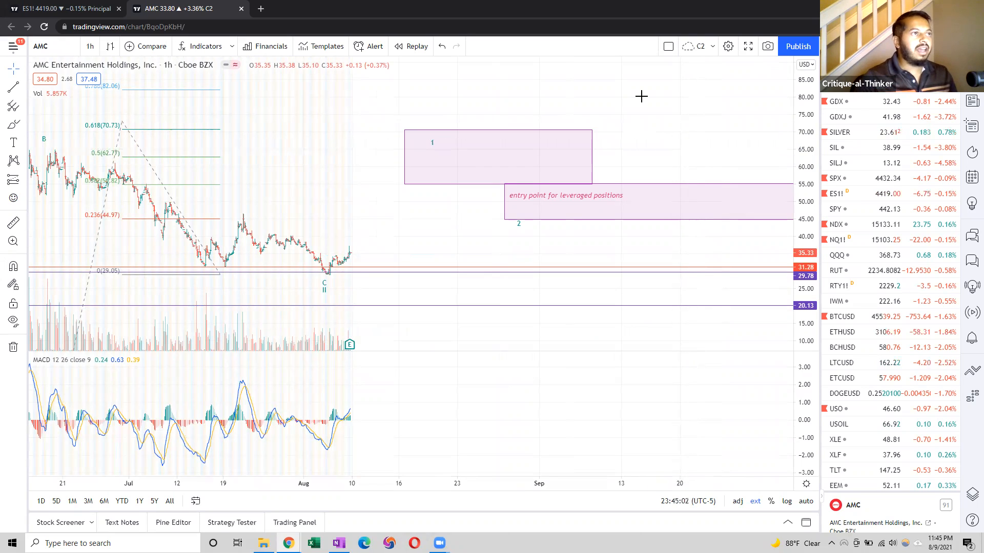